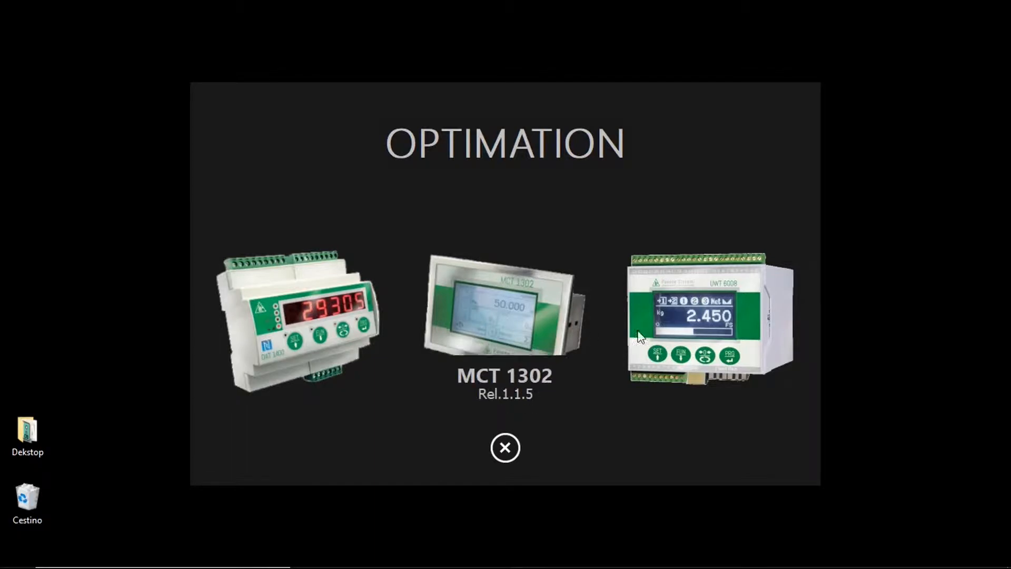
# Close the splash screen so the connected indicator's home screen appears.
pyautogui.click(506, 448)
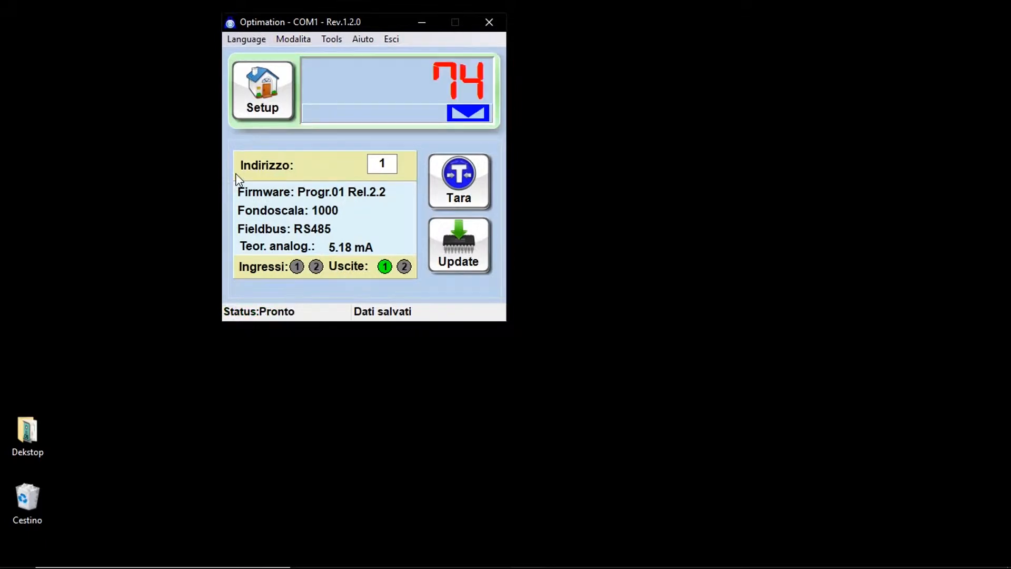
pyautogui.moveTo(244, 191)
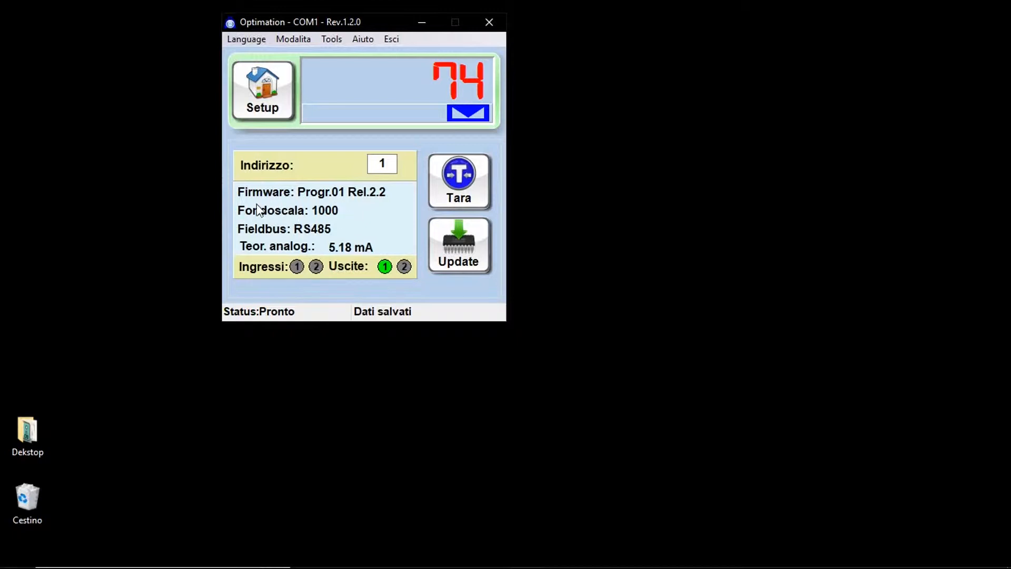
pyautogui.moveTo(299, 251)
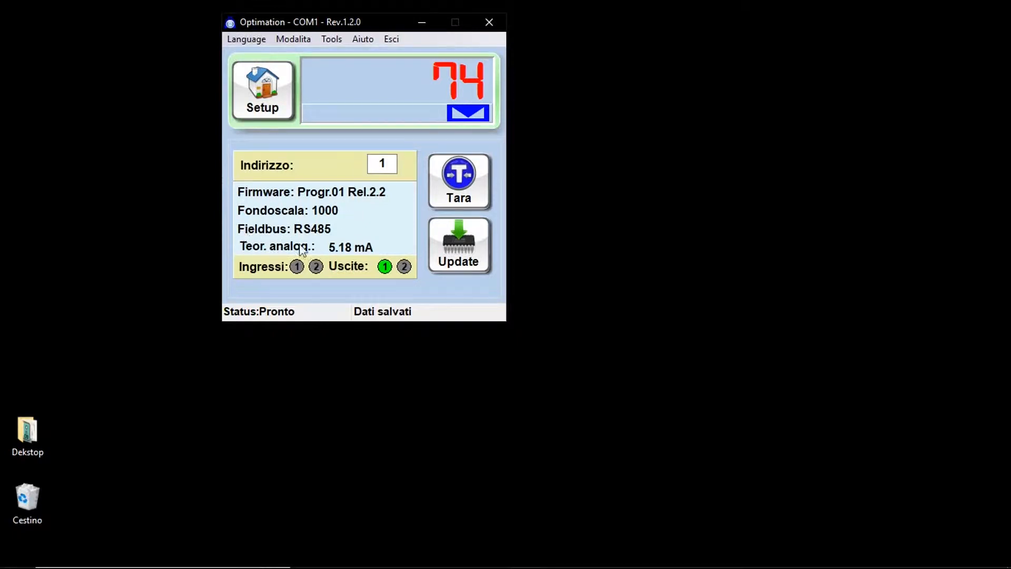
pyautogui.moveTo(230, 209)
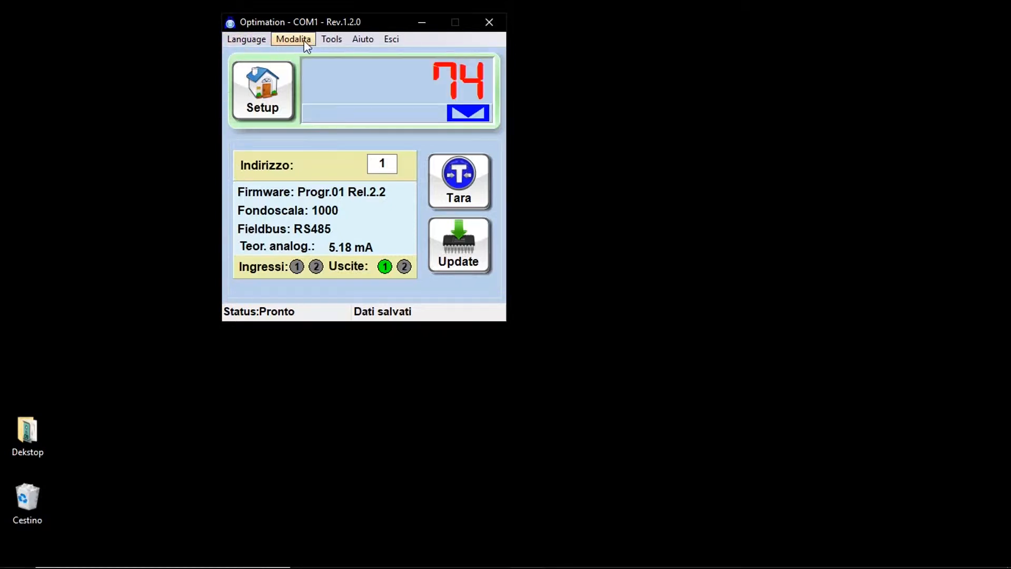
# Choose English from the Language menu.
pyautogui.click(247, 39)
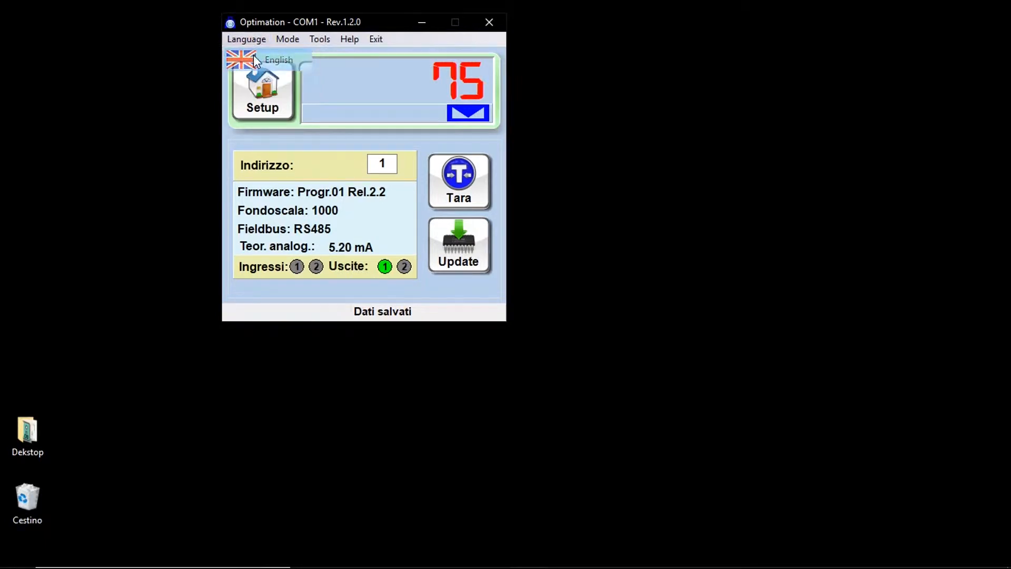
pyautogui.click(286, 39)
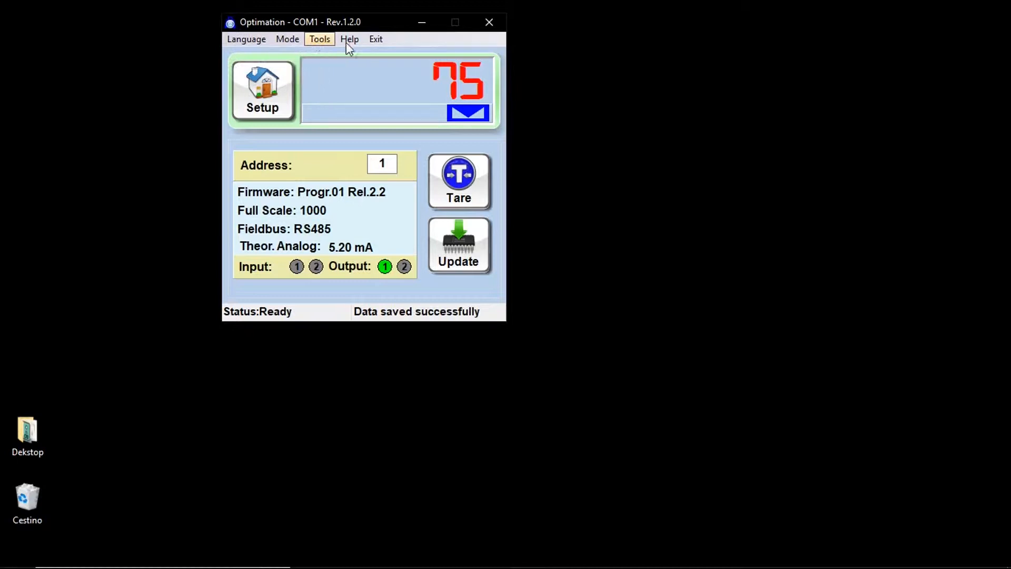
pyautogui.moveTo(425, 50)
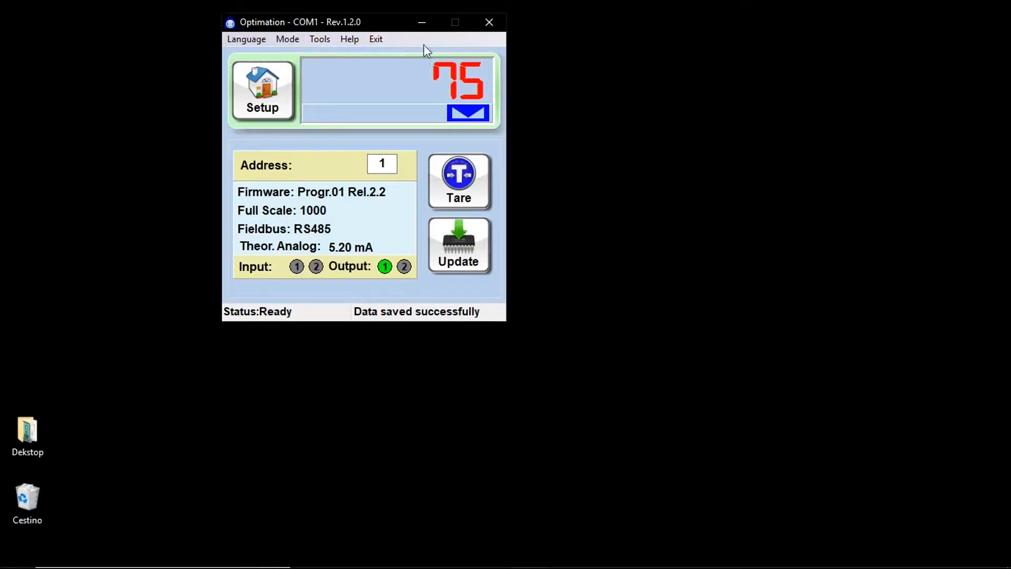
pyautogui.moveTo(447, 46)
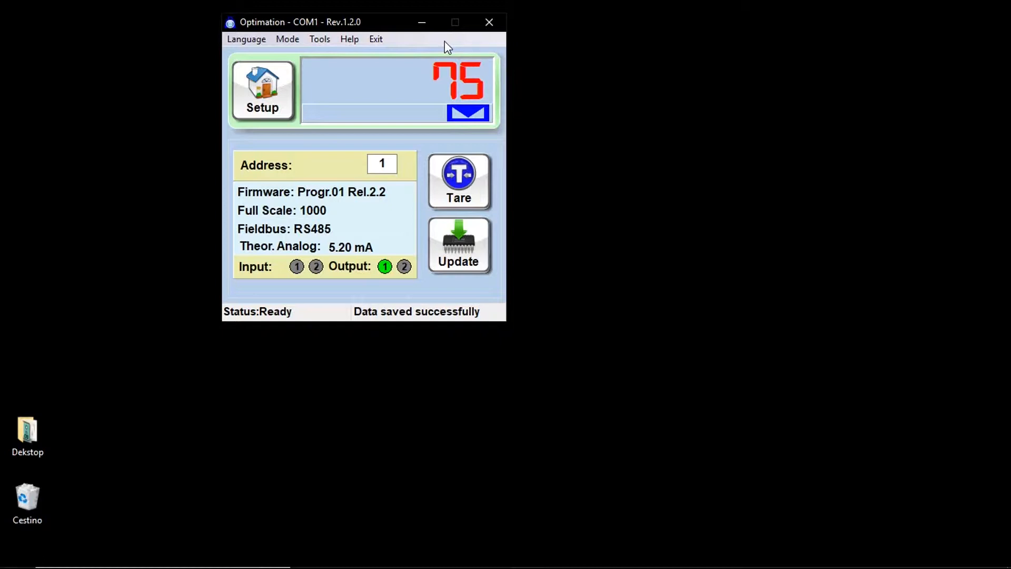
pyautogui.moveTo(451, 42)
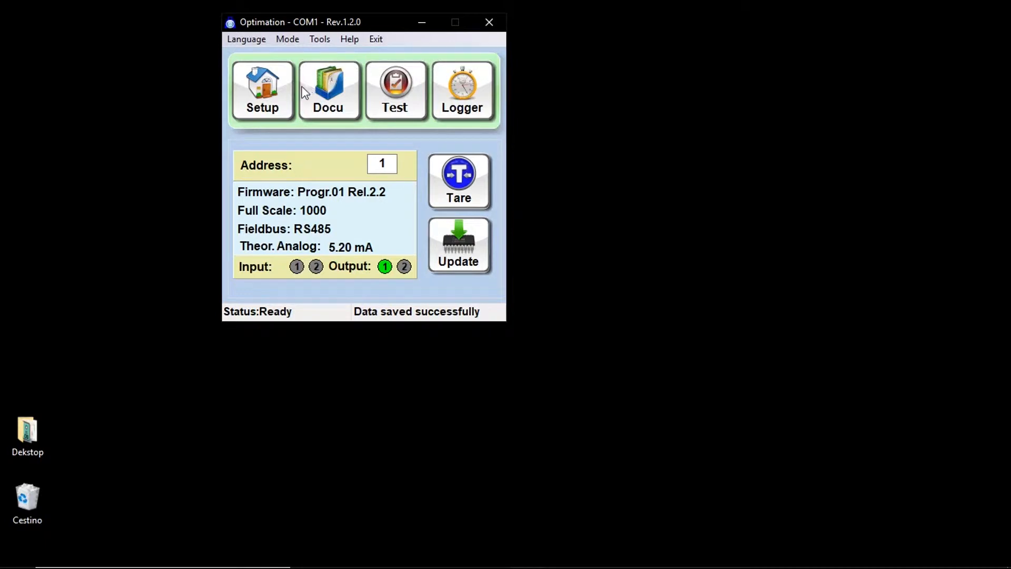
pyautogui.moveTo(390, 117)
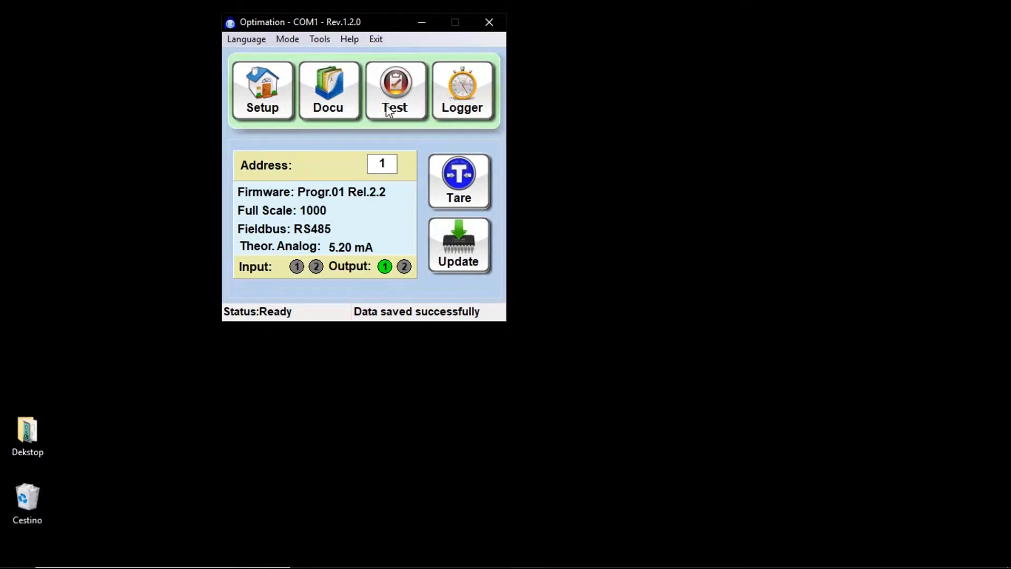
pyautogui.moveTo(338, 111)
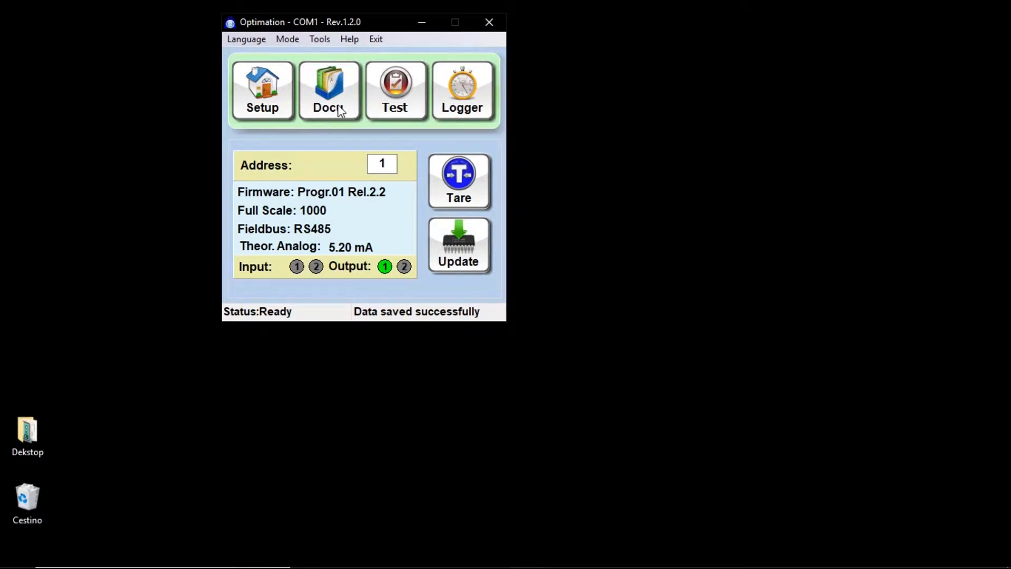
pyautogui.moveTo(354, 95)
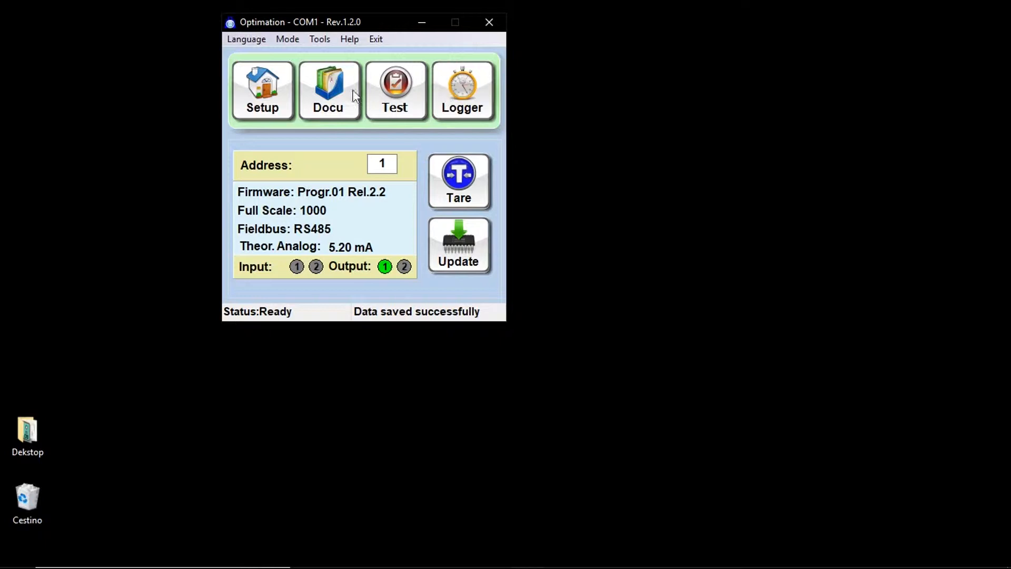
# Show the Documents > Manuals page via the Docu button.
pyautogui.click(328, 91)
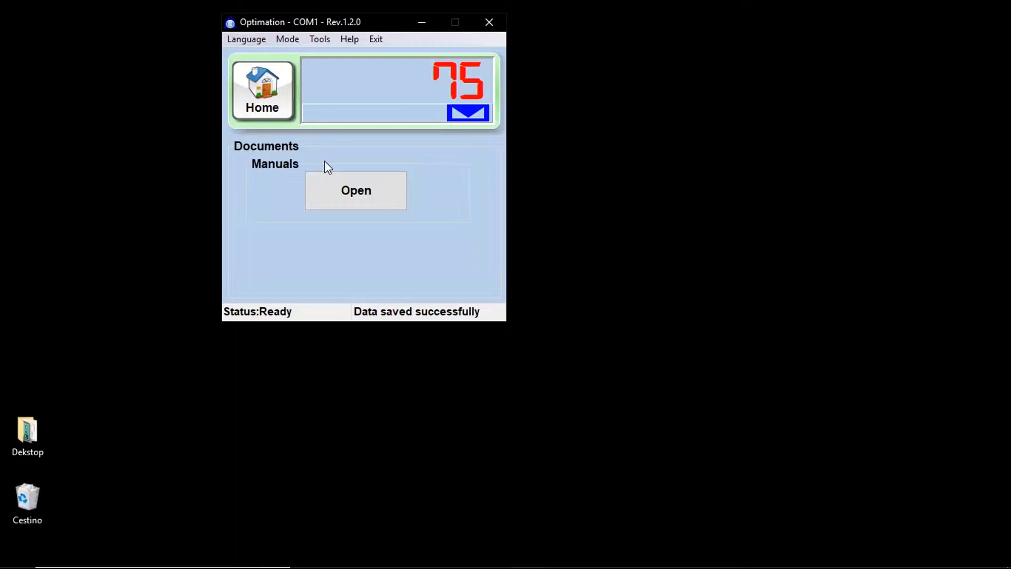
pyautogui.click(329, 90)
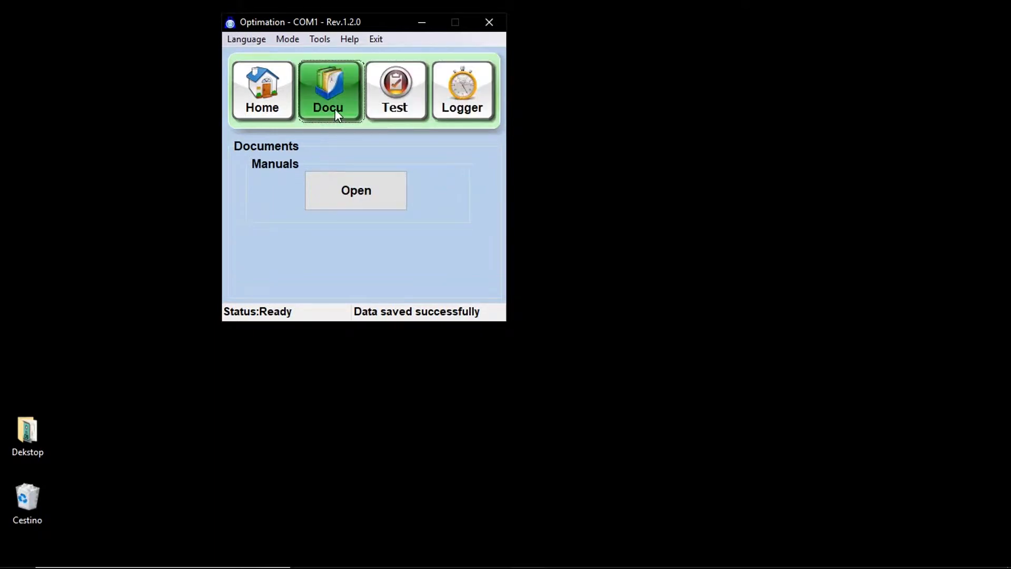
pyautogui.moveTo(341, 109)
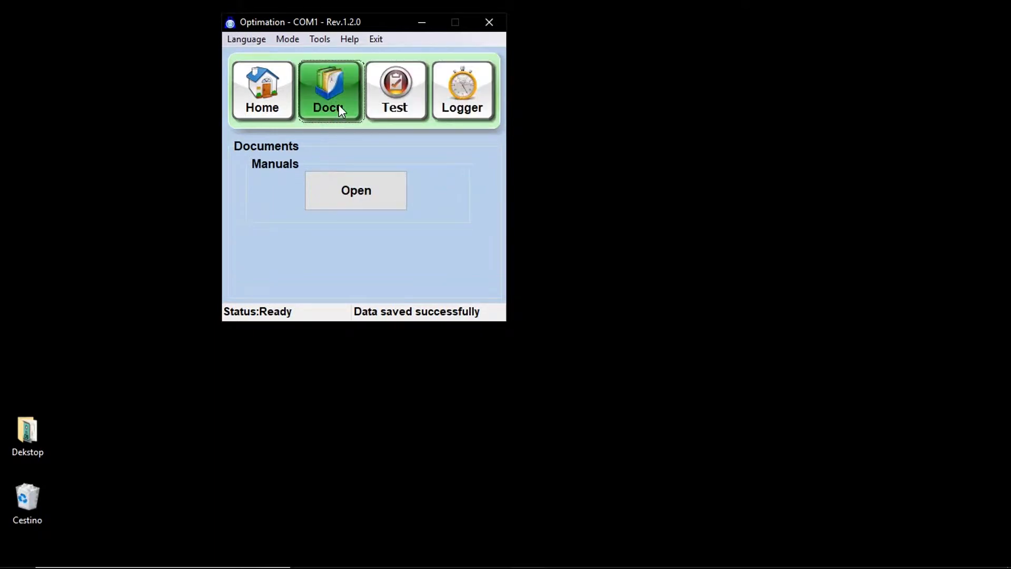
# Show the TEST HARDWARE page with live sensor, analog output, input and output readings.
pyautogui.click(396, 89)
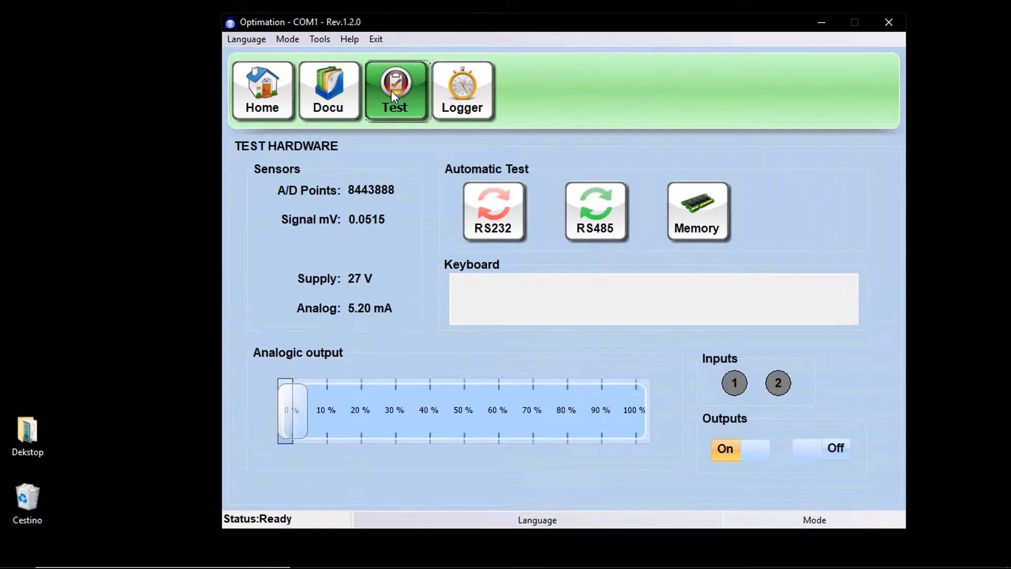
pyautogui.click(396, 90)
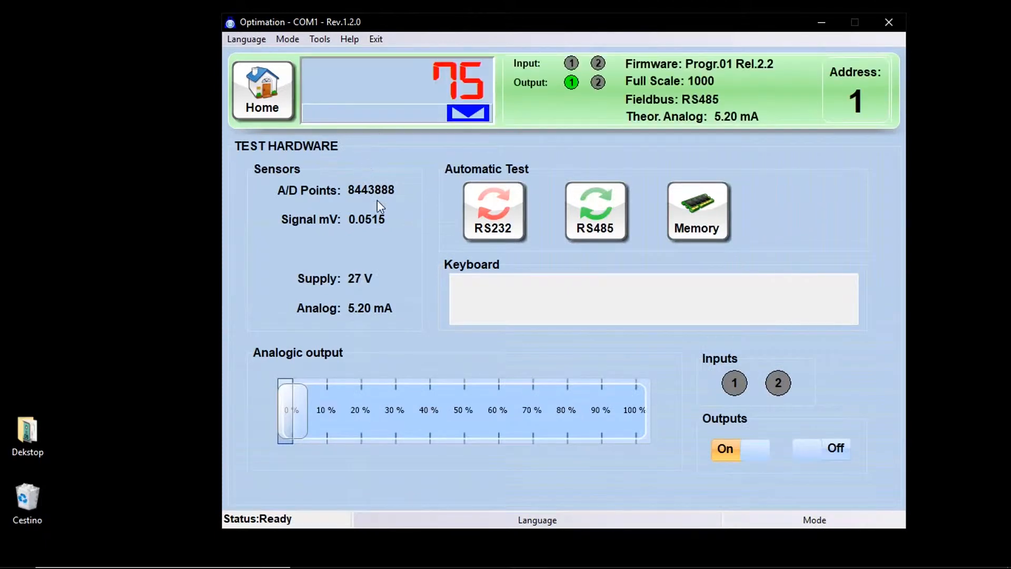
pyautogui.moveTo(531, 181)
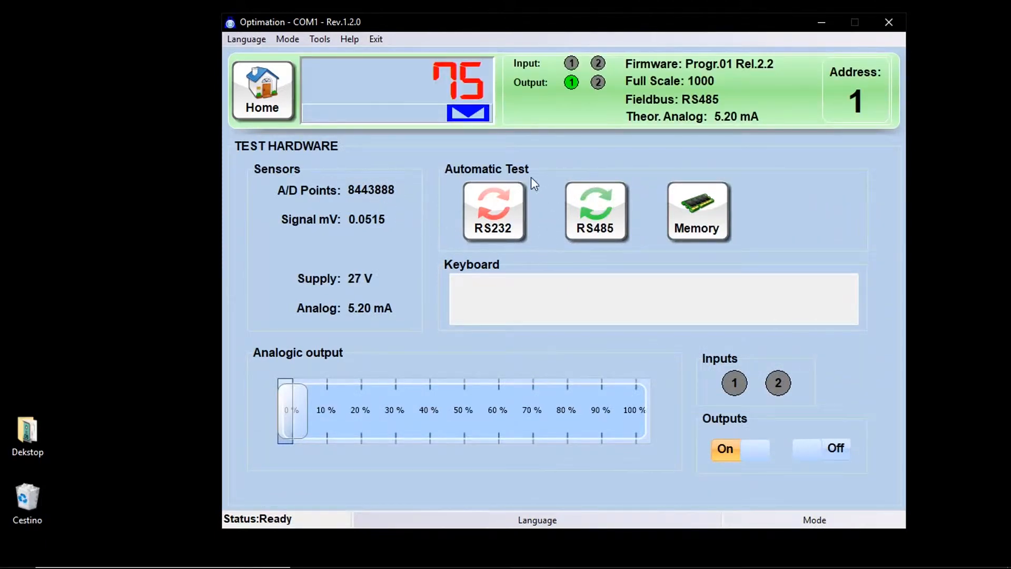
pyautogui.moveTo(445, 238)
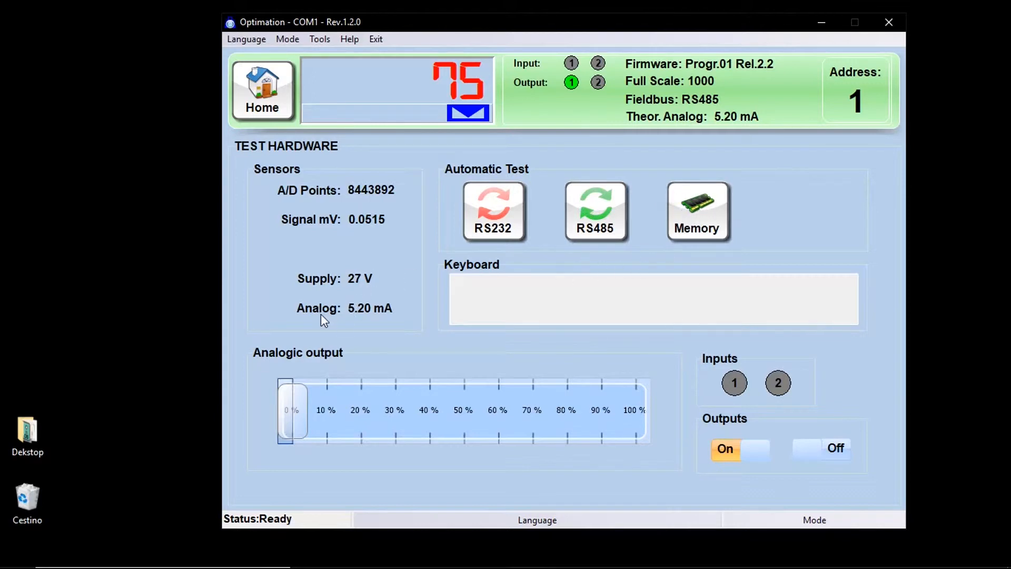
pyautogui.moveTo(291, 408)
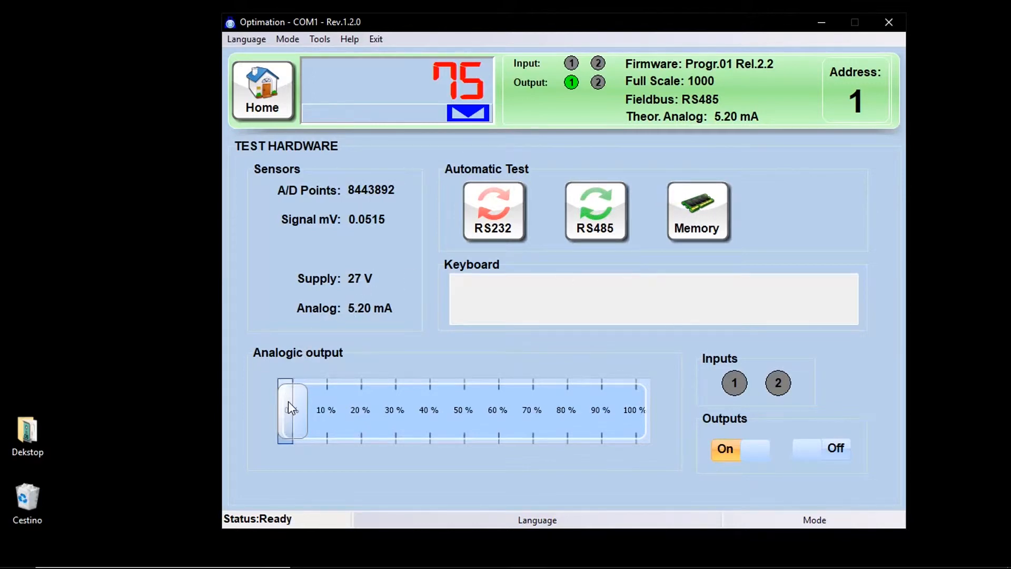
pyautogui.moveTo(340, 410)
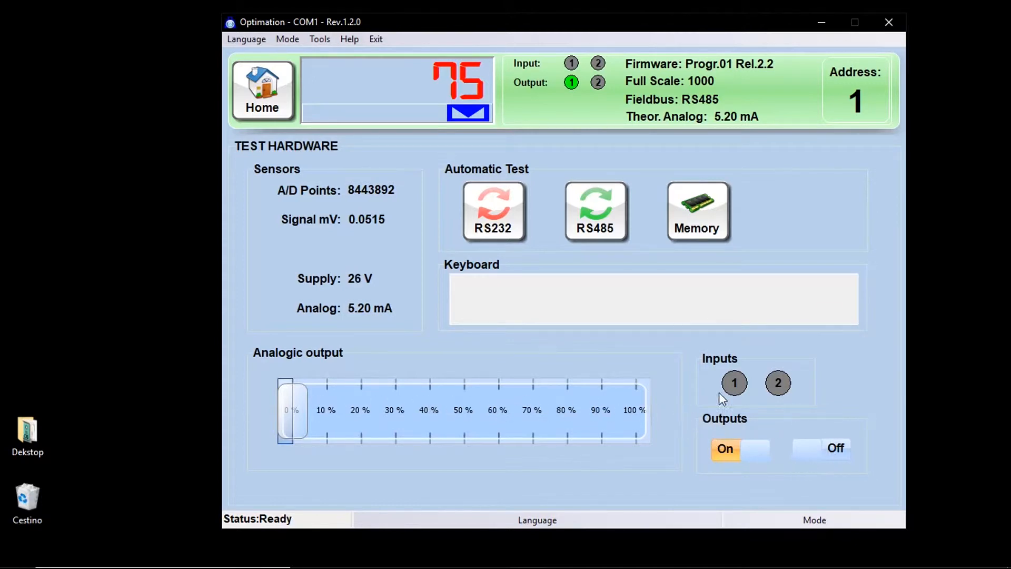
pyautogui.click(396, 90)
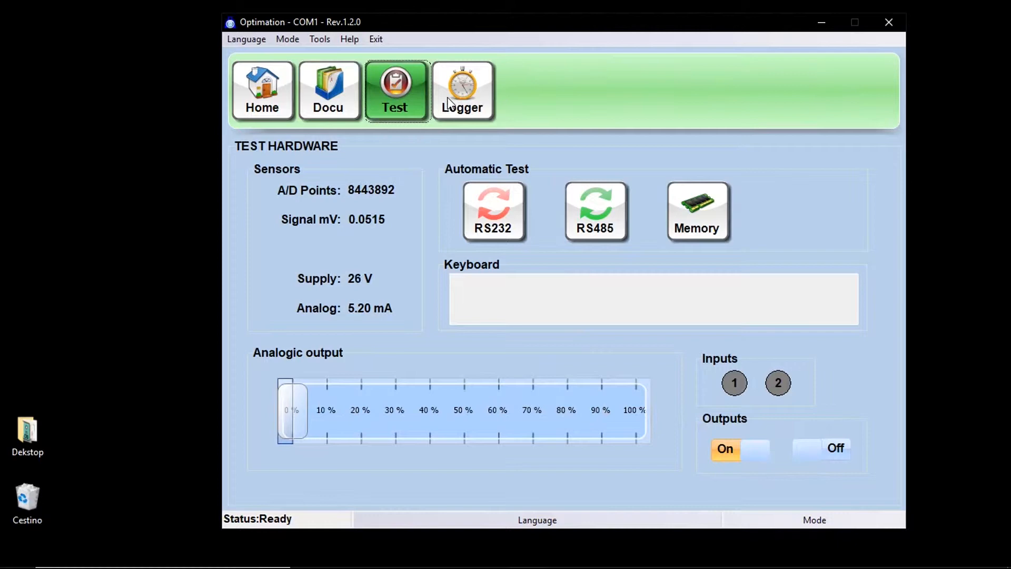
# Visit the data logger page for manual control, then return to the home screen.
pyautogui.click(464, 90)
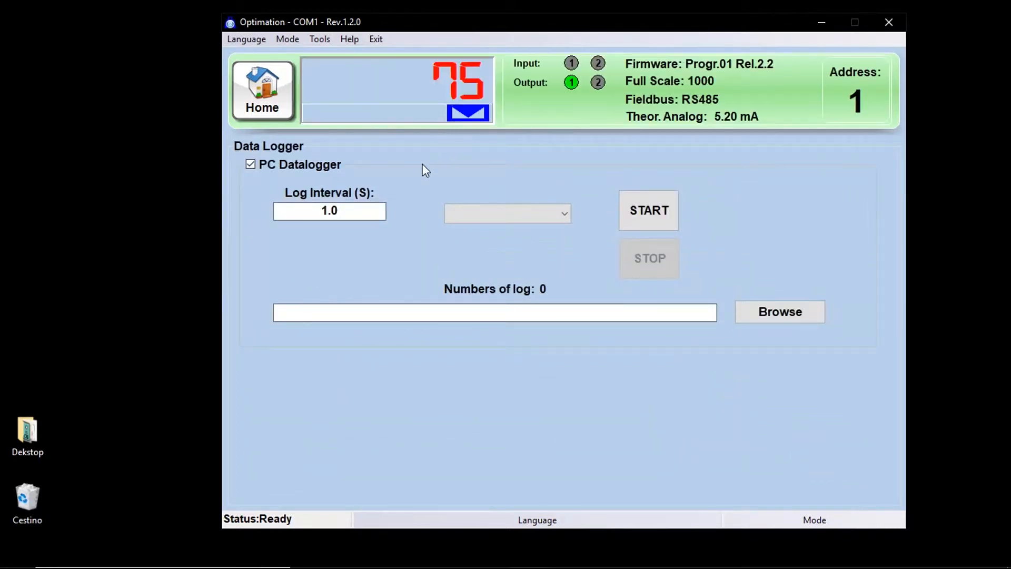
pyautogui.moveTo(413, 175)
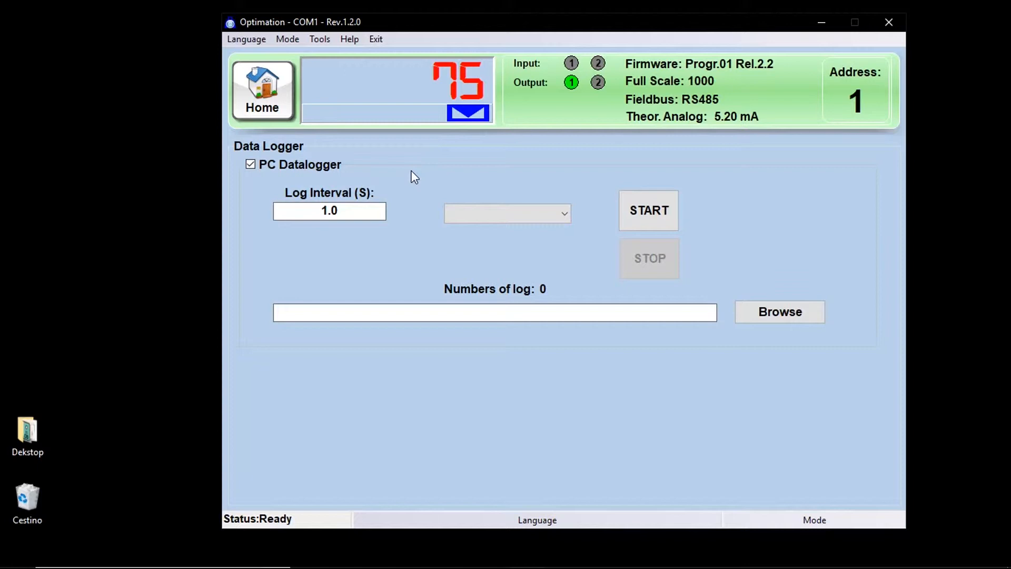
pyautogui.moveTo(407, 183)
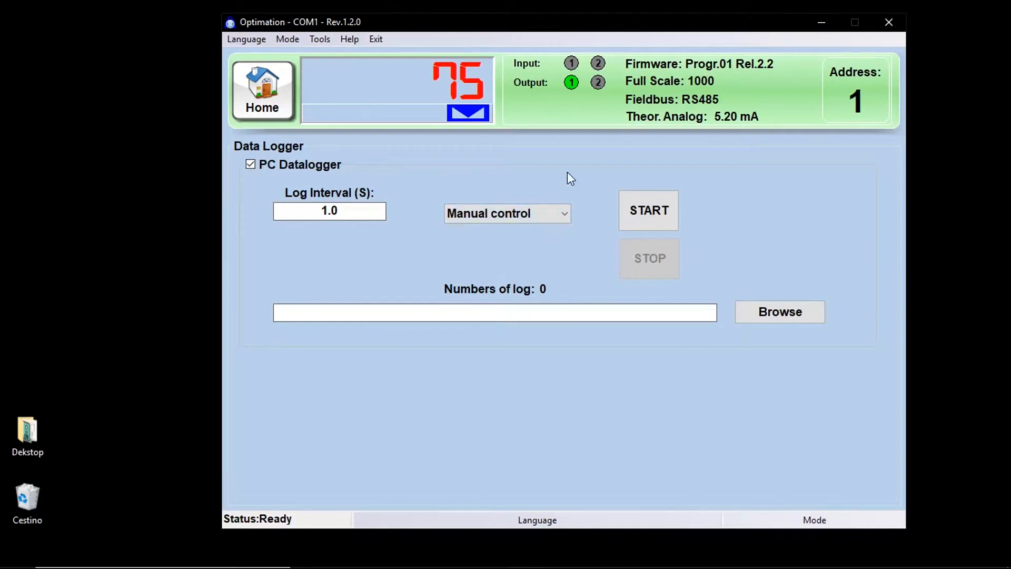
pyautogui.moveTo(564, 175)
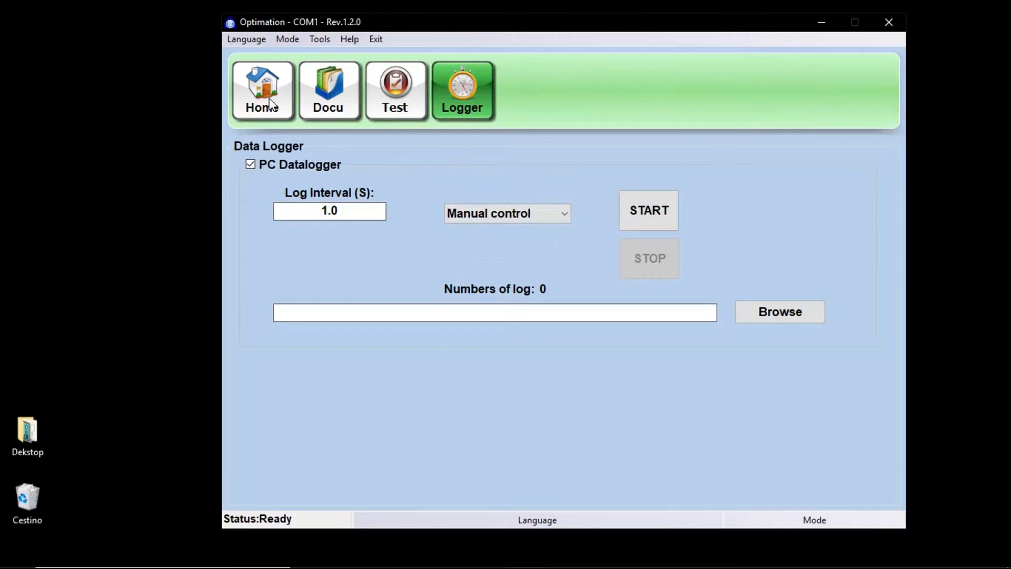
pyautogui.click(262, 92)
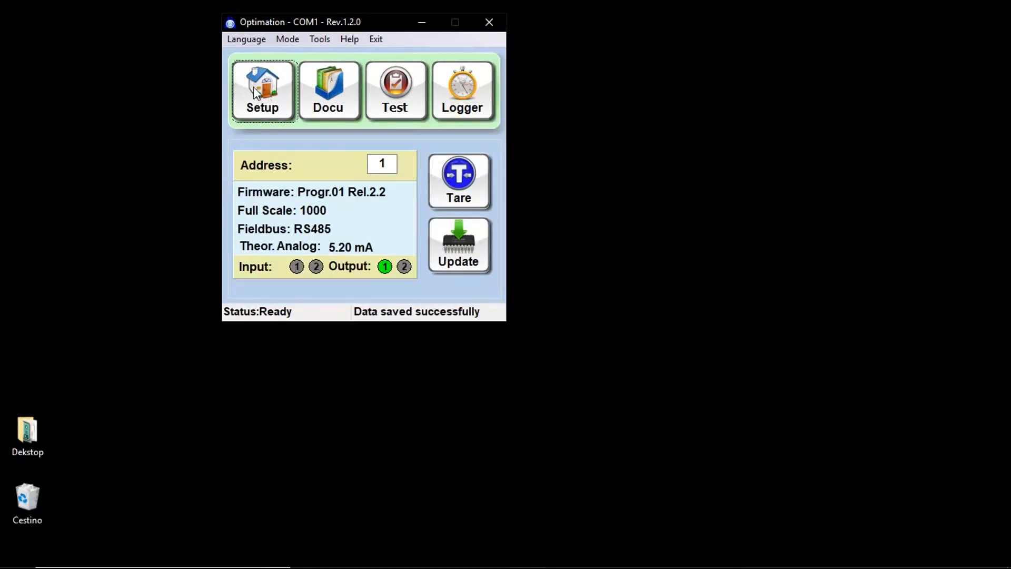
# Review the calibration base values: maximum weight, sensitivity, pre-tare and full scale.
pyautogui.click(264, 91)
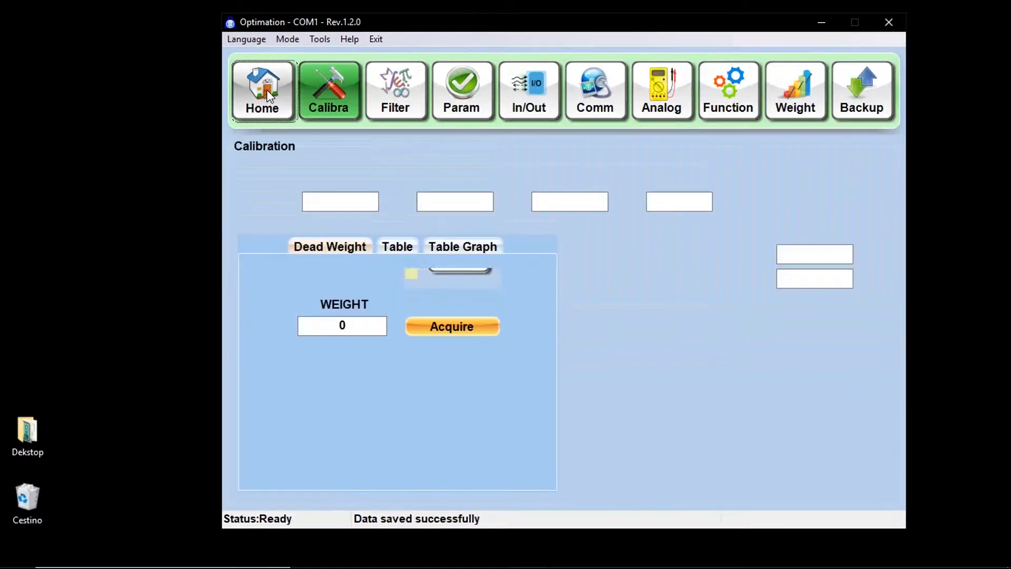
pyautogui.click(263, 91)
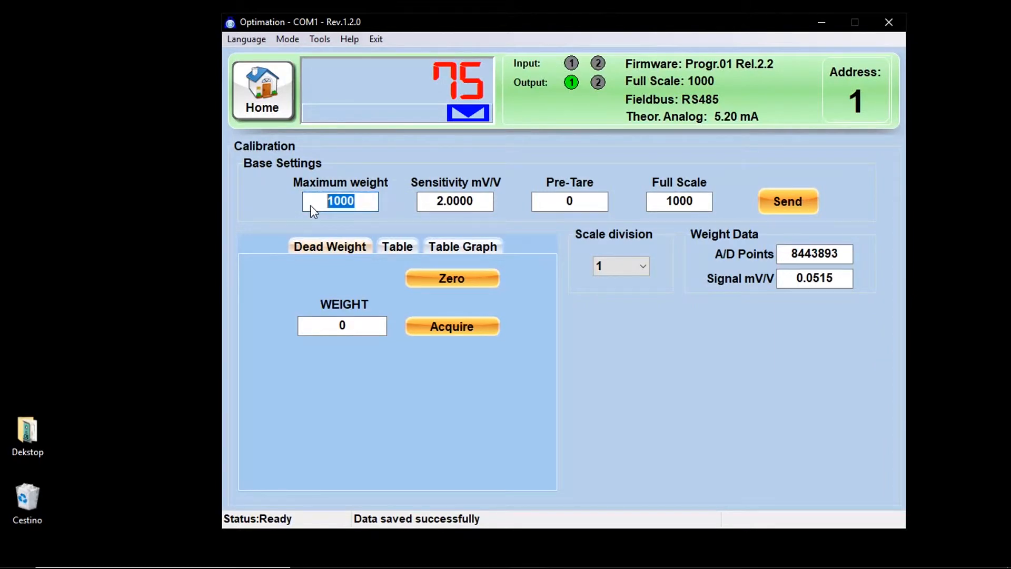
pyautogui.click(455, 201)
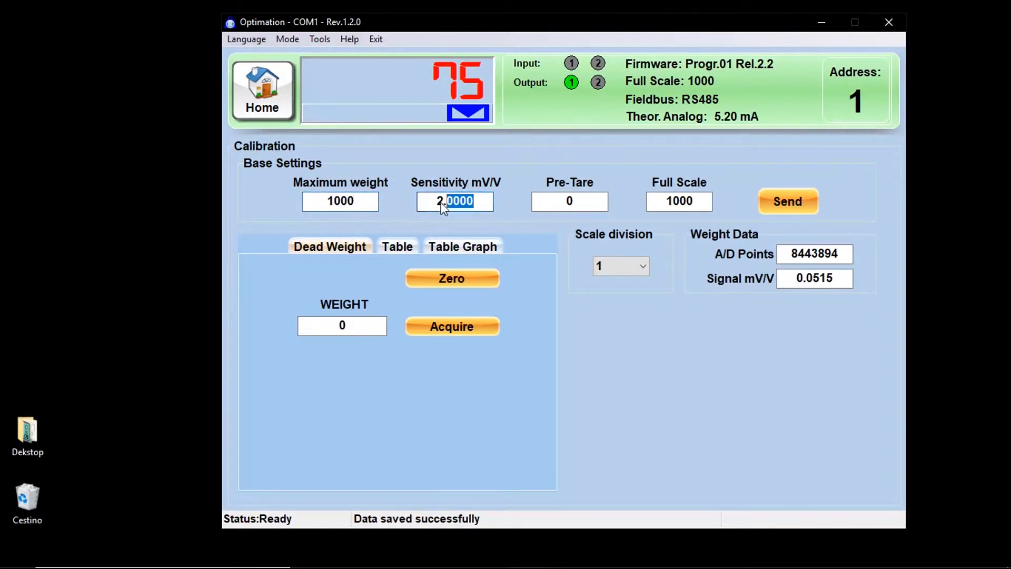
pyautogui.click(569, 201)
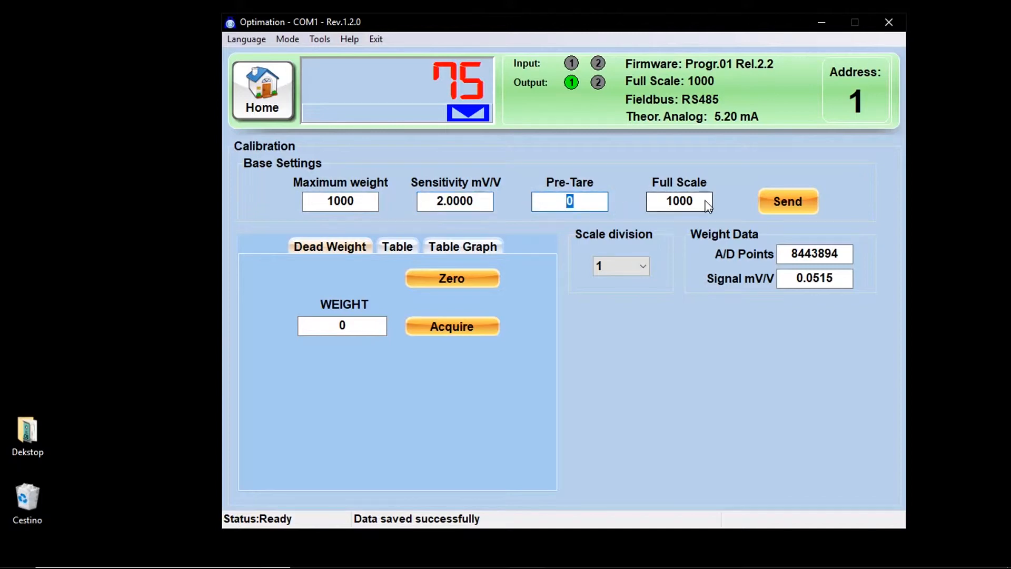
pyautogui.click(642, 266)
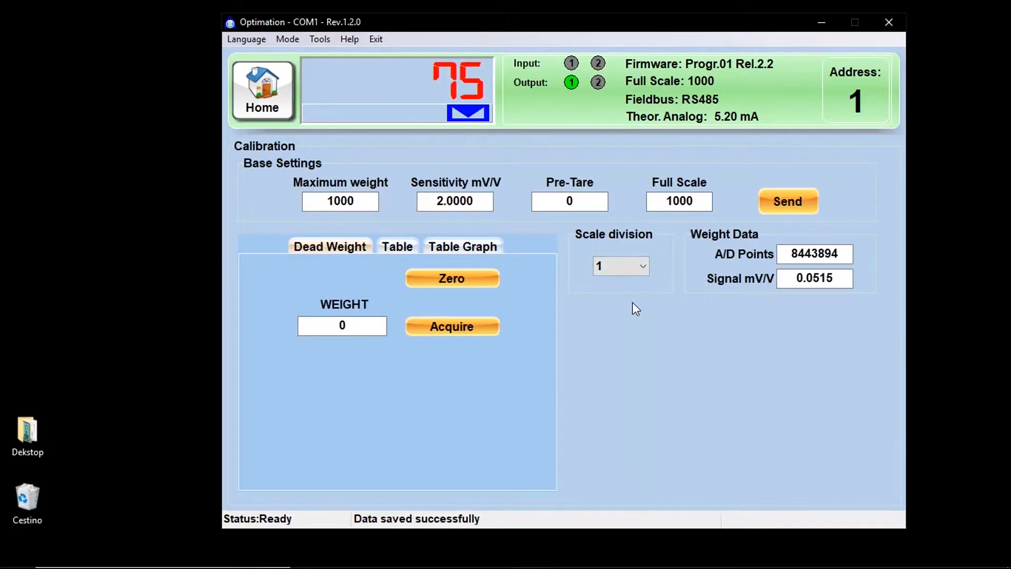
# Set the scale division to 0.5.
pyautogui.click(643, 265)
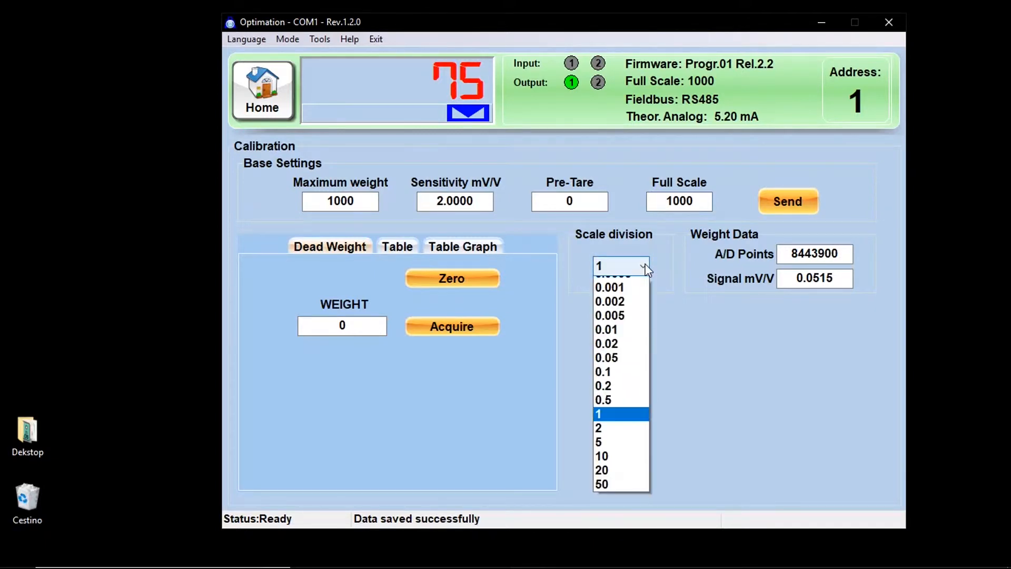
pyautogui.click(602, 401)
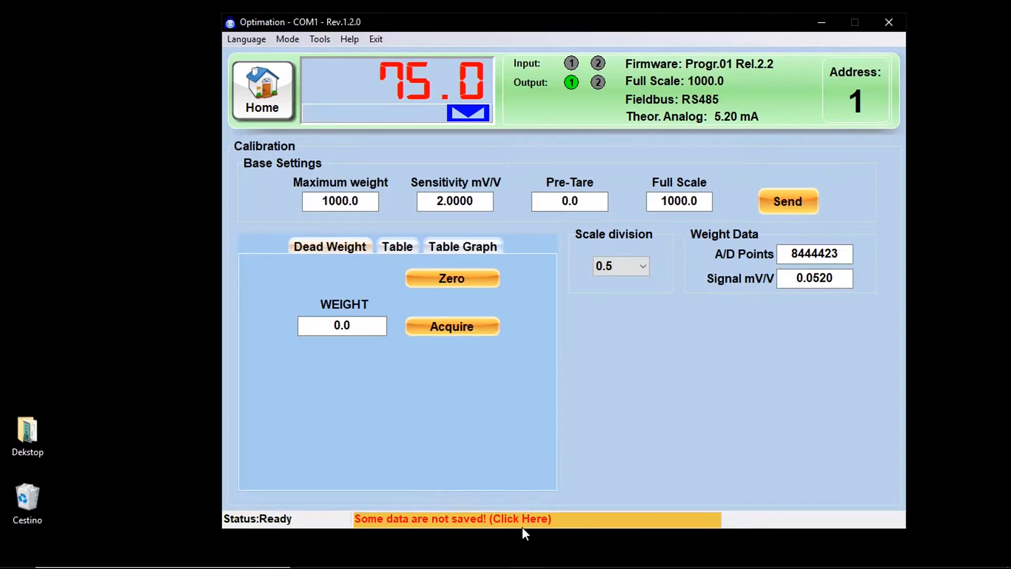
pyautogui.moveTo(528, 524)
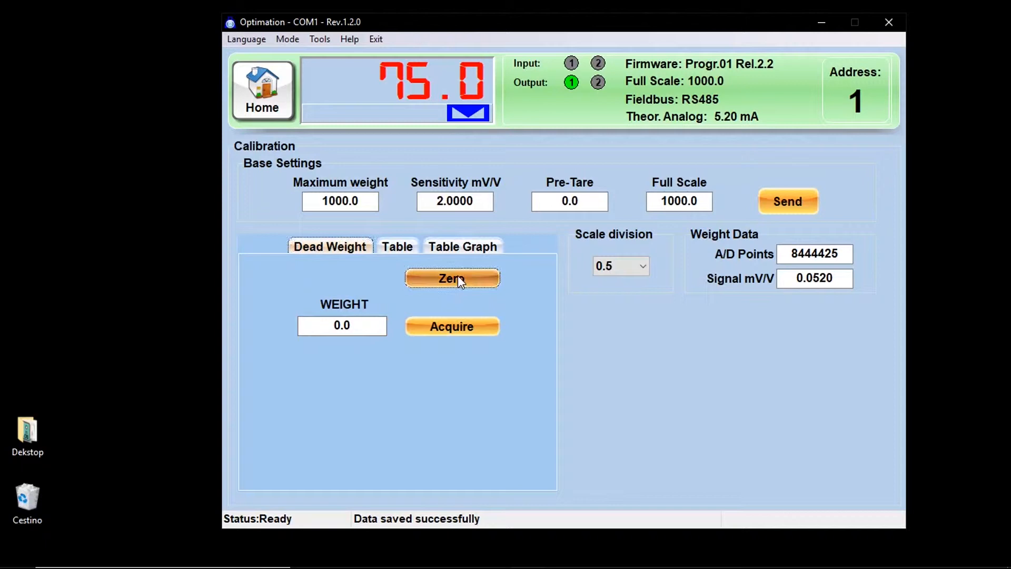
# Zero the empty scale and acquire a 755.0 dead-weight calibration point.
pyautogui.click(451, 278)
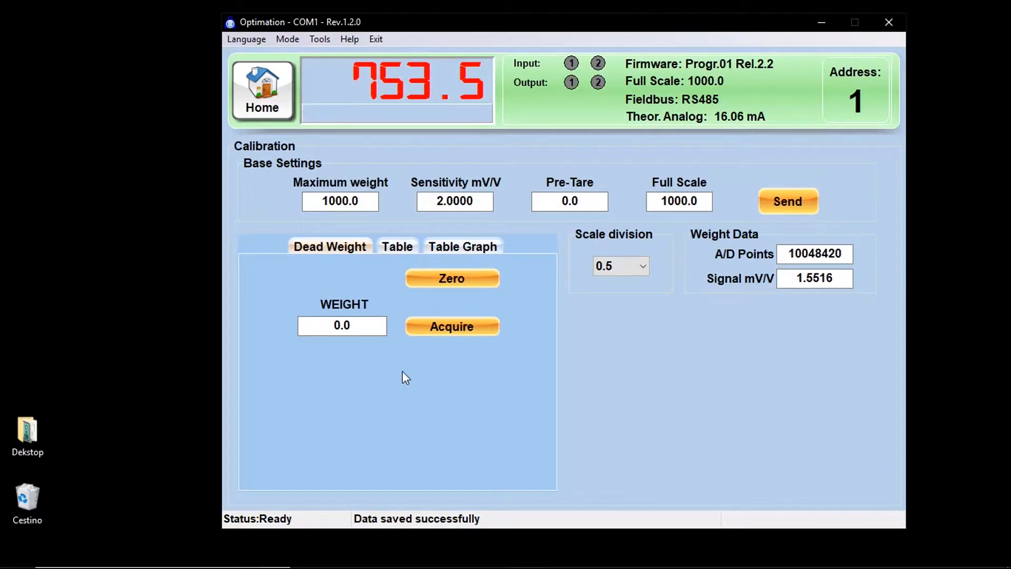
pyautogui.click(342, 326)
pyautogui.write('755')
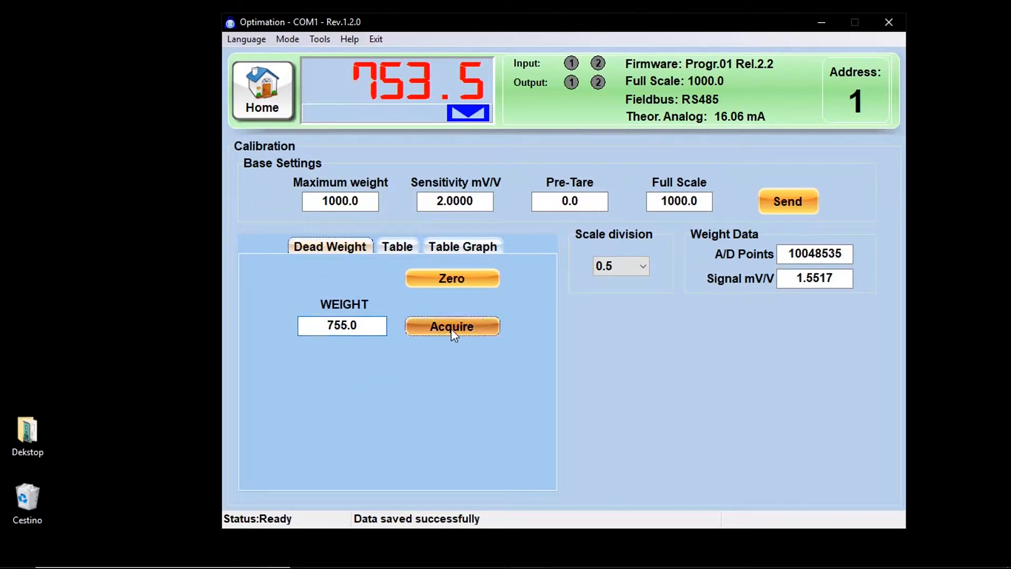
pyautogui.click(452, 327)
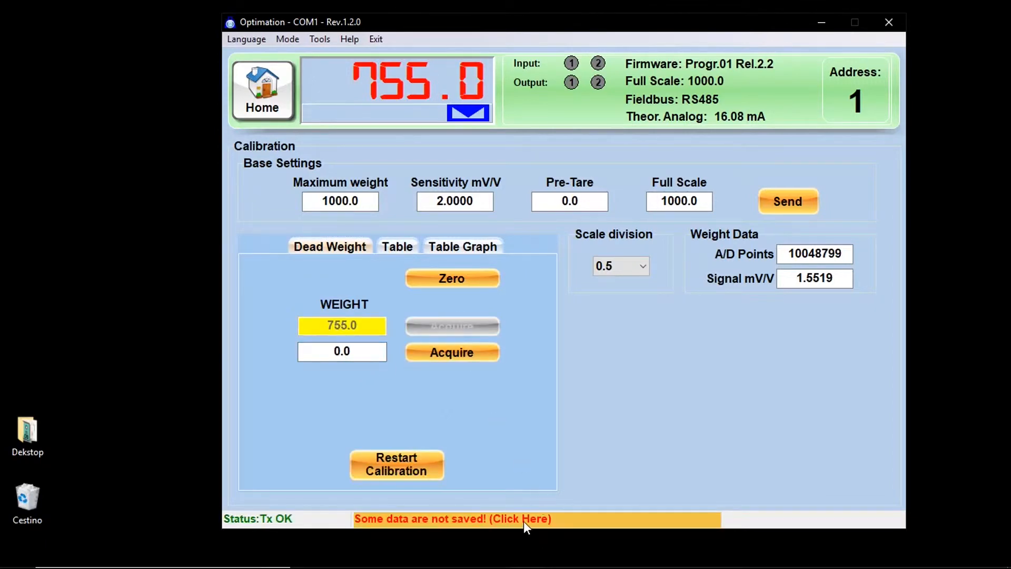
# View the calibration point table and its graph, then leave calibration.
pyautogui.click(397, 246)
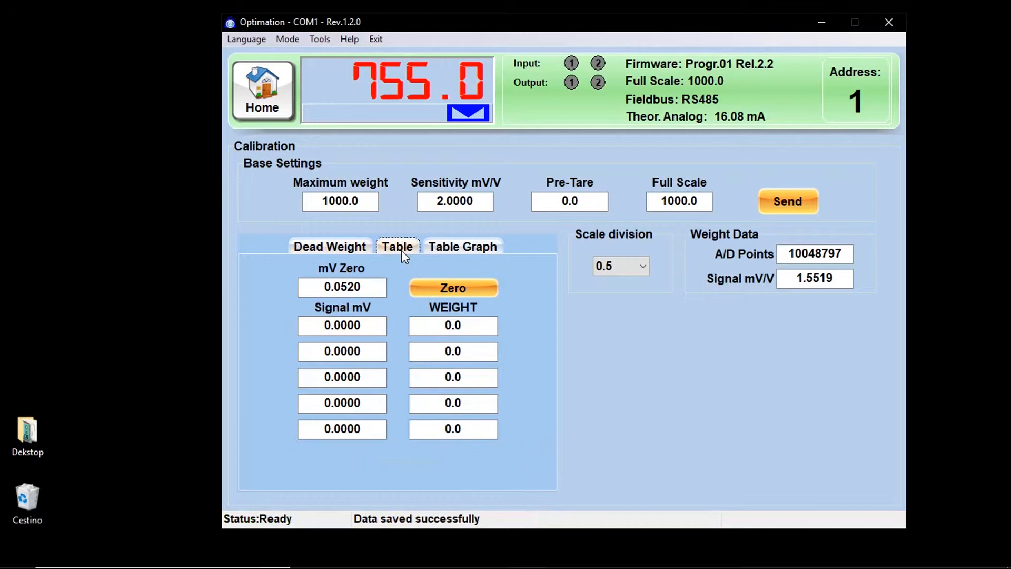
pyautogui.moveTo(464, 251)
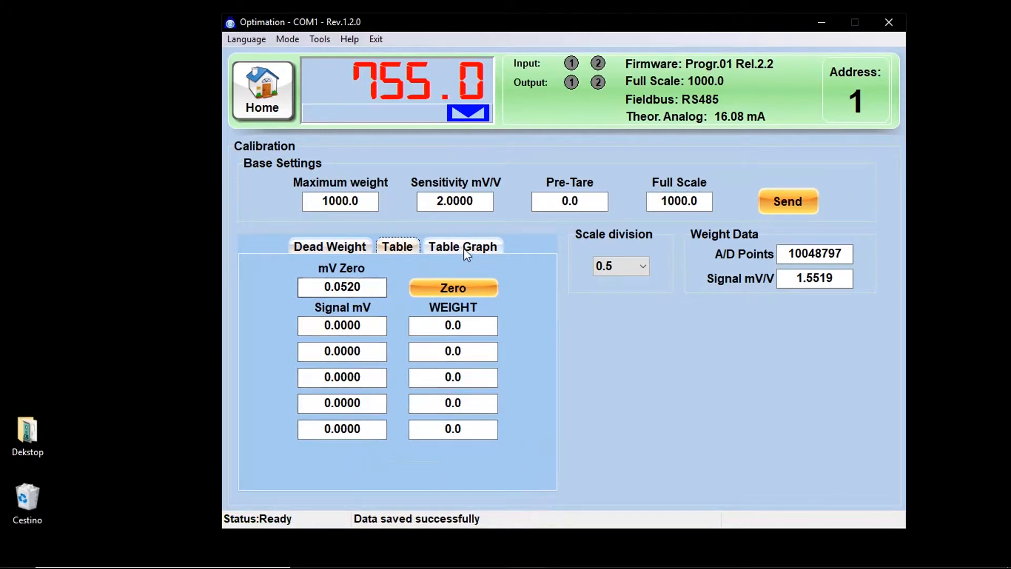
pyautogui.click(463, 247)
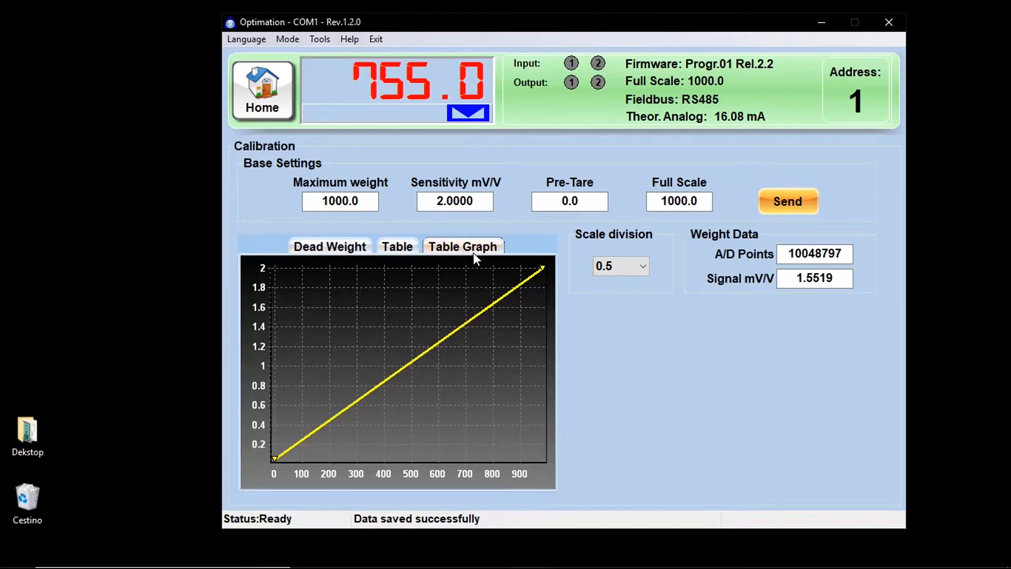
pyautogui.click(396, 89)
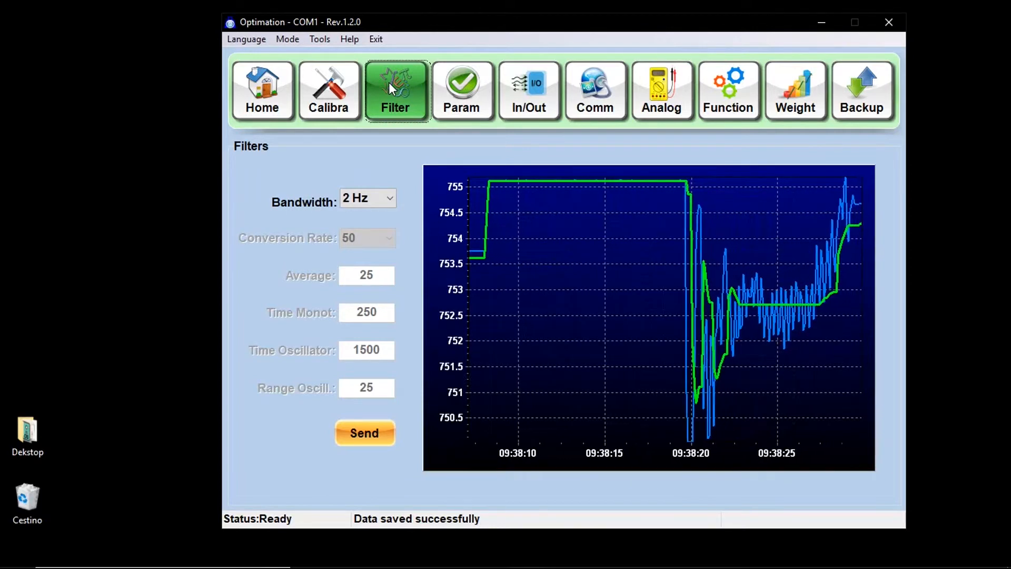
# Try the Manual filter bandwidth with its conversion rates, then restore 2 Hz and send it.
pyautogui.click(262, 90)
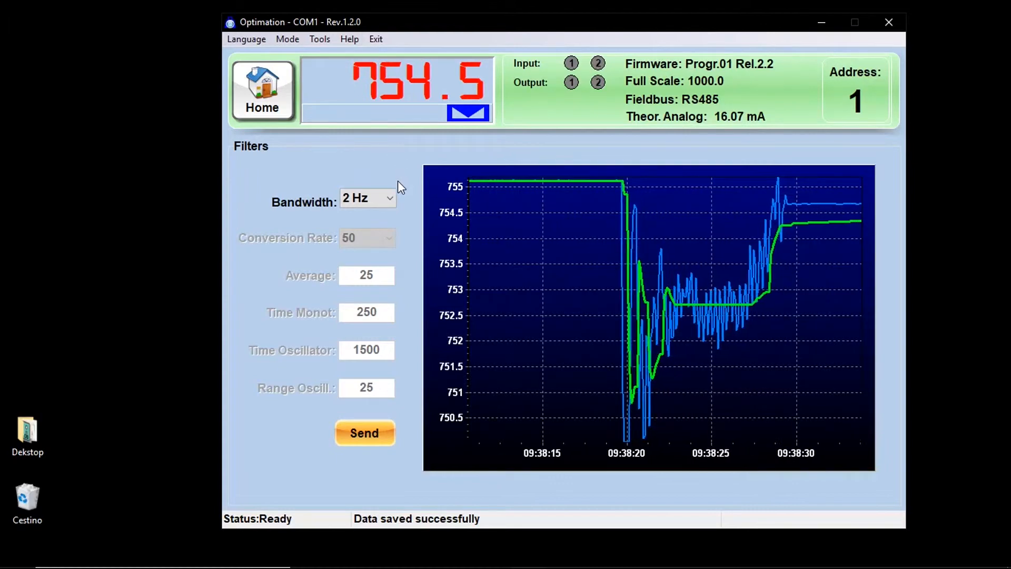
pyautogui.click(390, 198)
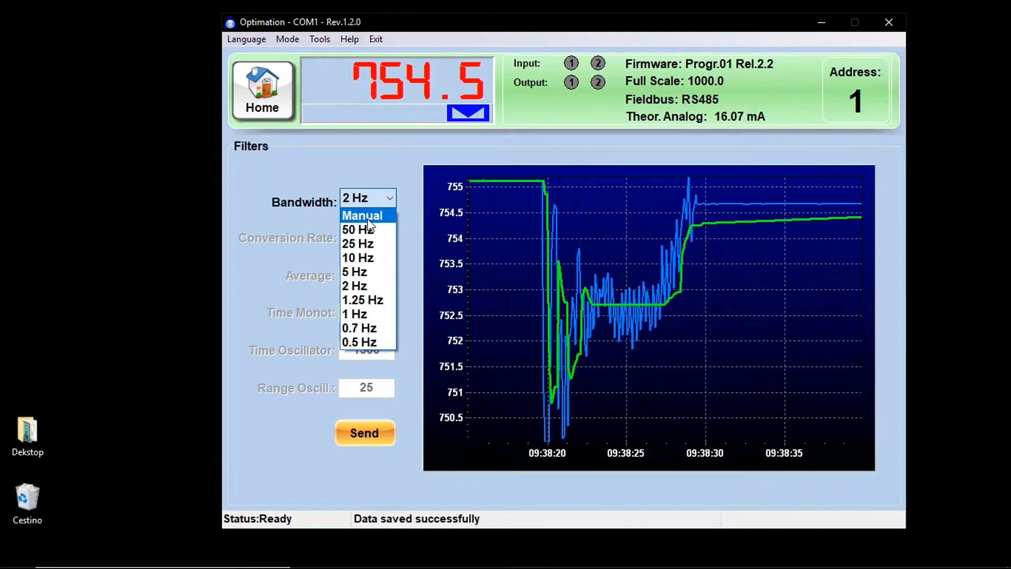
pyautogui.click(361, 215)
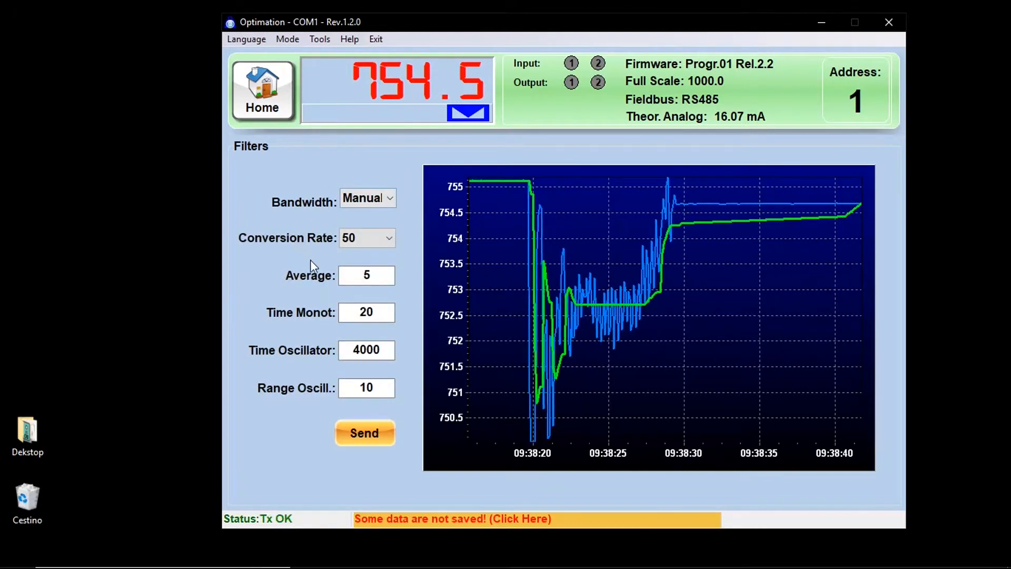
pyautogui.click(390, 238)
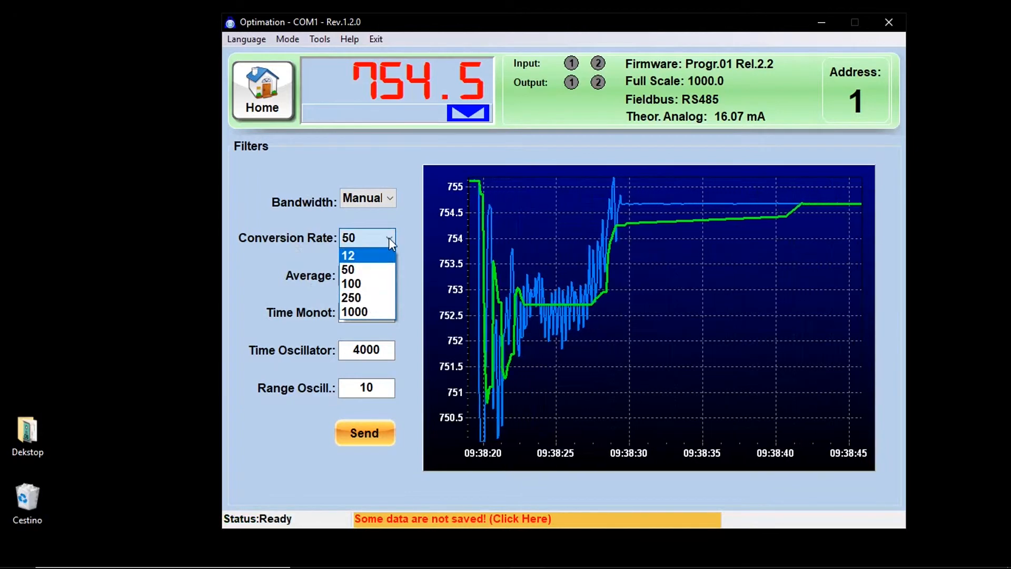
pyautogui.click(389, 198)
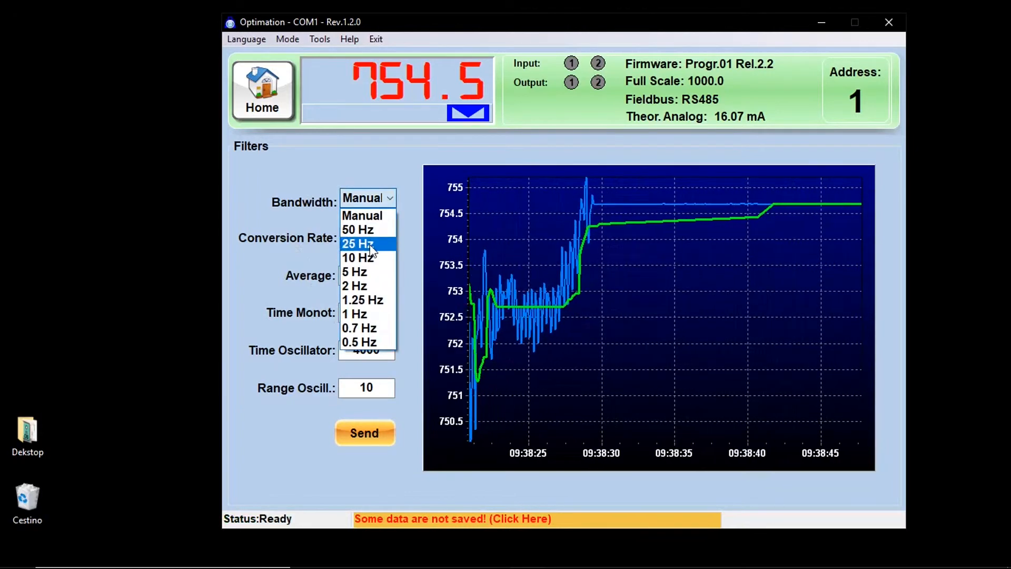
pyautogui.click(354, 285)
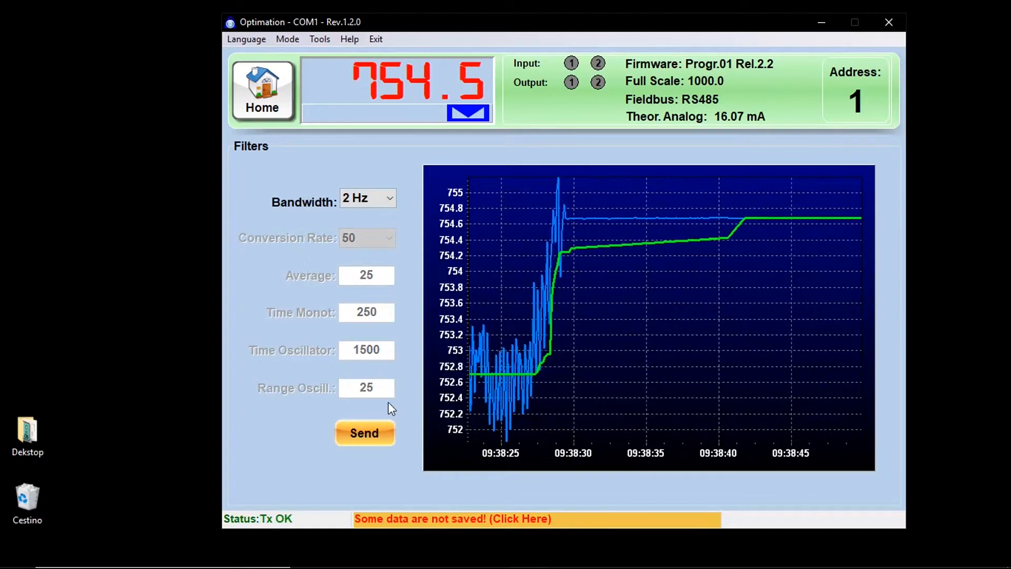
pyautogui.click(453, 518)
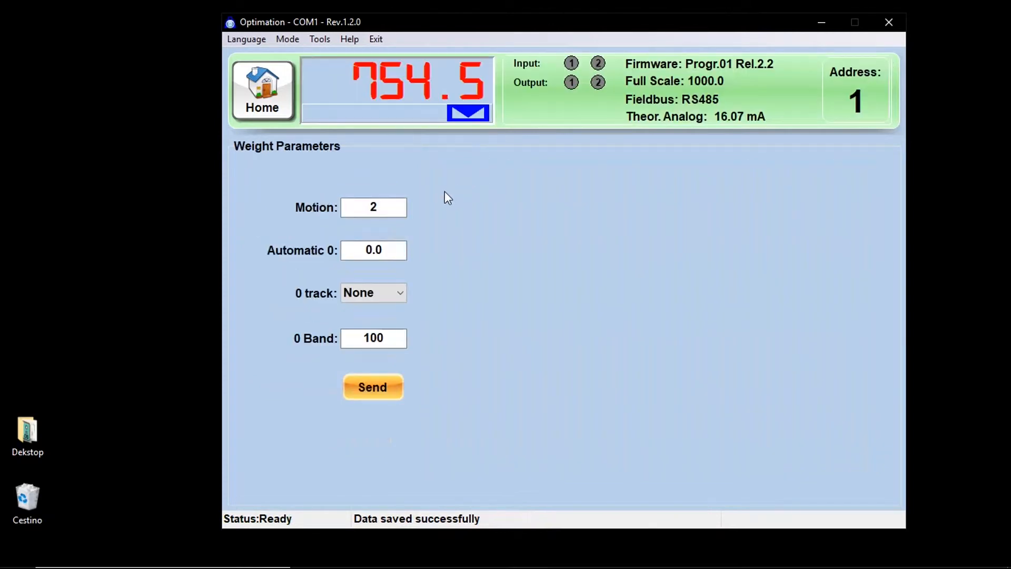
pyautogui.moveTo(293, 217)
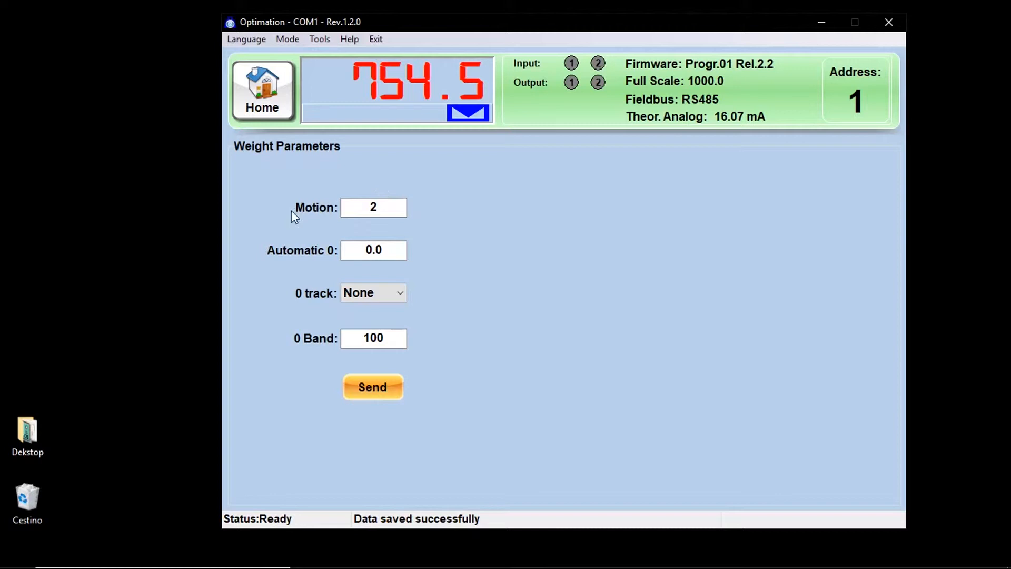
pyautogui.moveTo(388, 289)
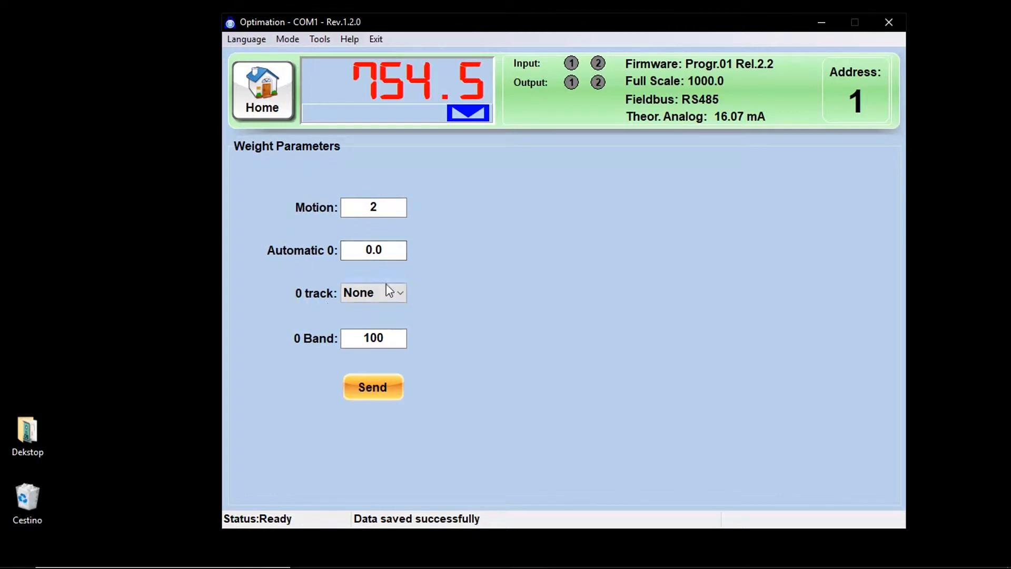
pyautogui.moveTo(453, 332)
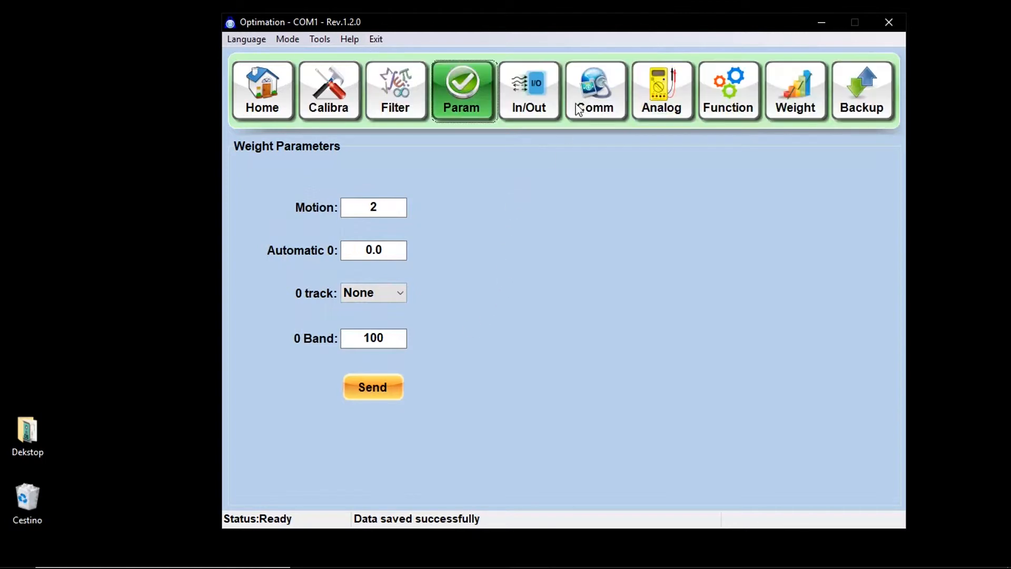
# Review the In/Out functions and Out1/Out2 settings, then move on to Communications.
pyautogui.click(529, 89)
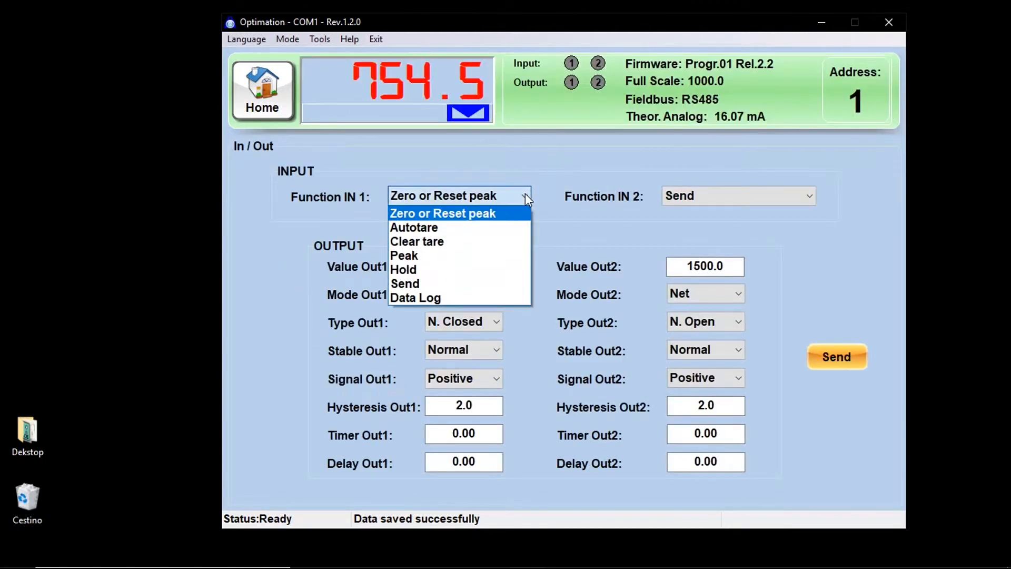
pyautogui.moveTo(522, 207)
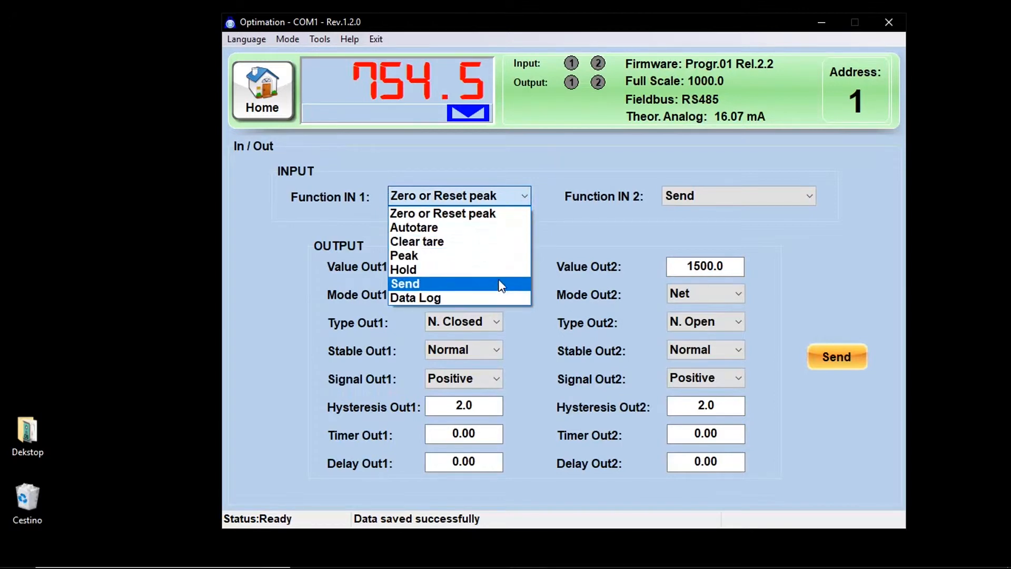
pyautogui.click(459, 212)
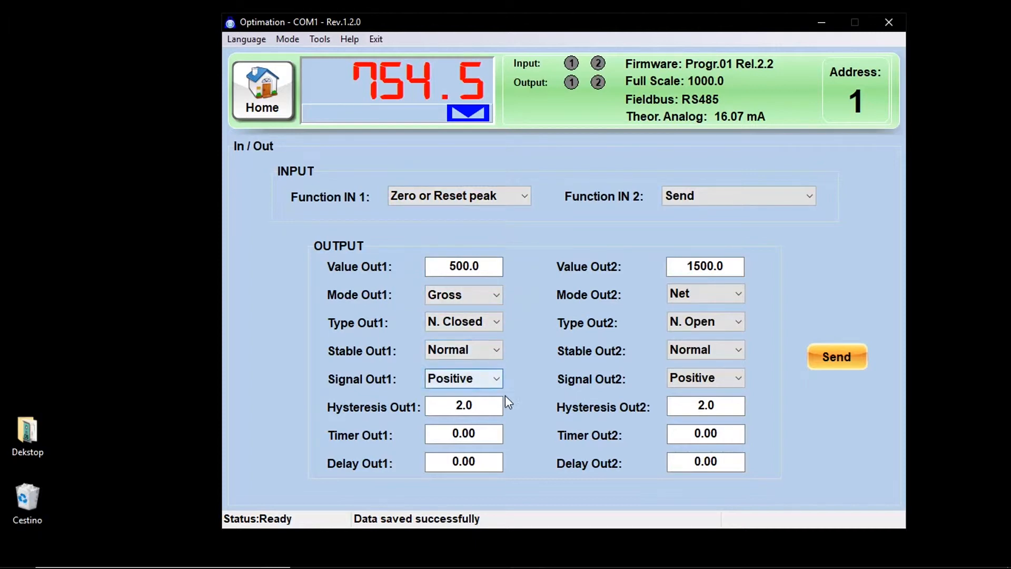
pyautogui.moveTo(518, 442)
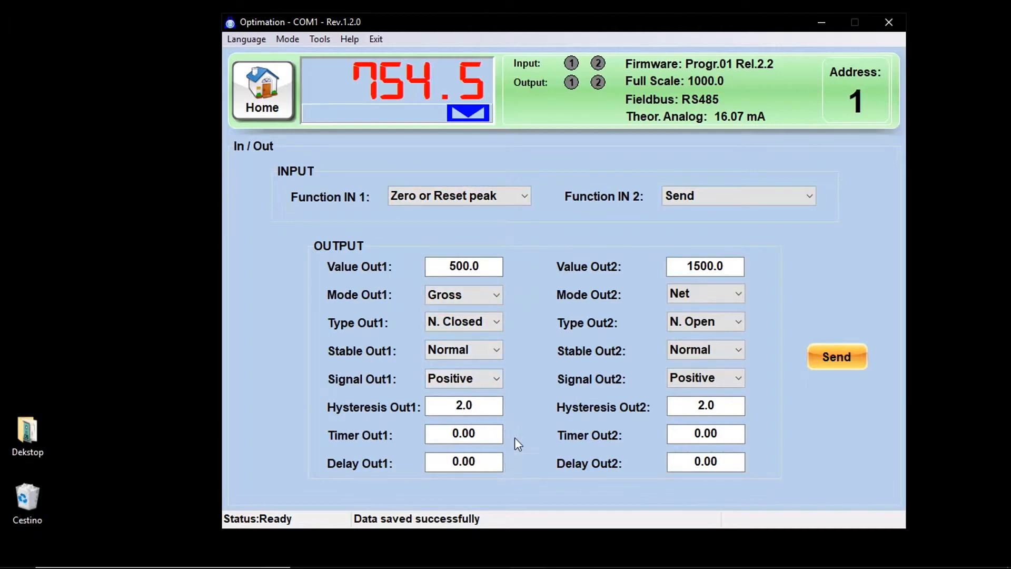
pyautogui.moveTo(625, 229)
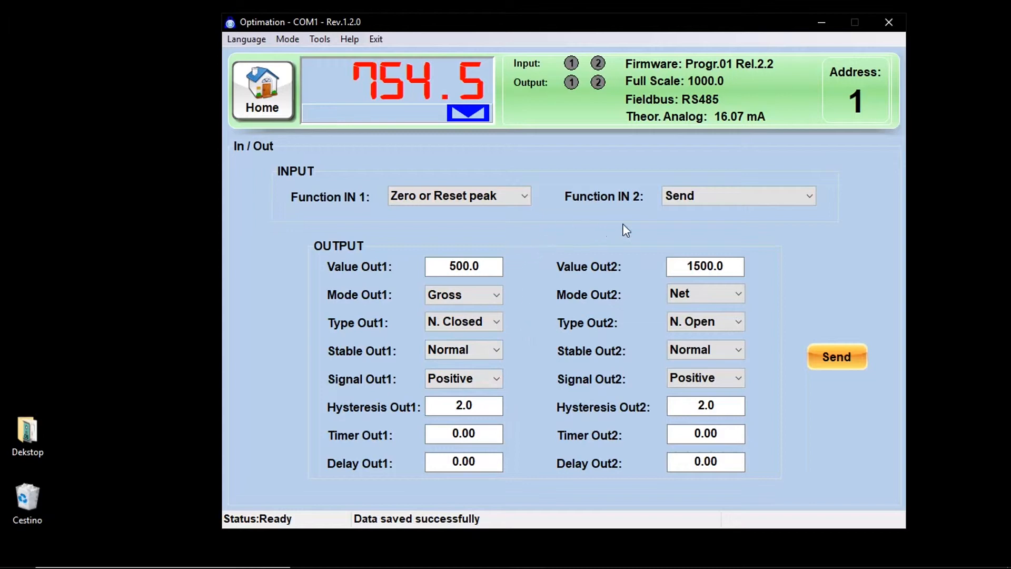
pyautogui.click(595, 90)
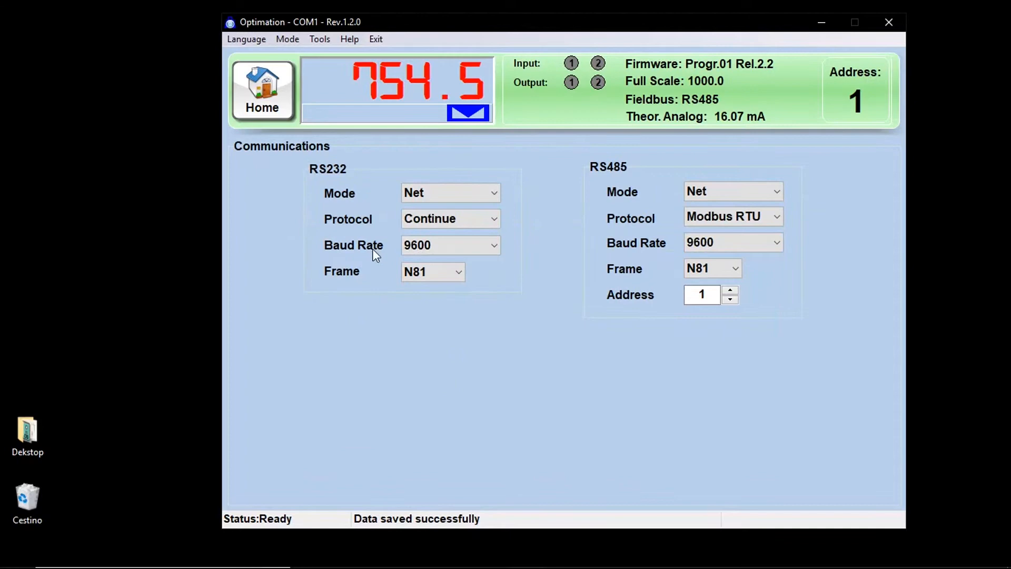
pyautogui.moveTo(622, 167)
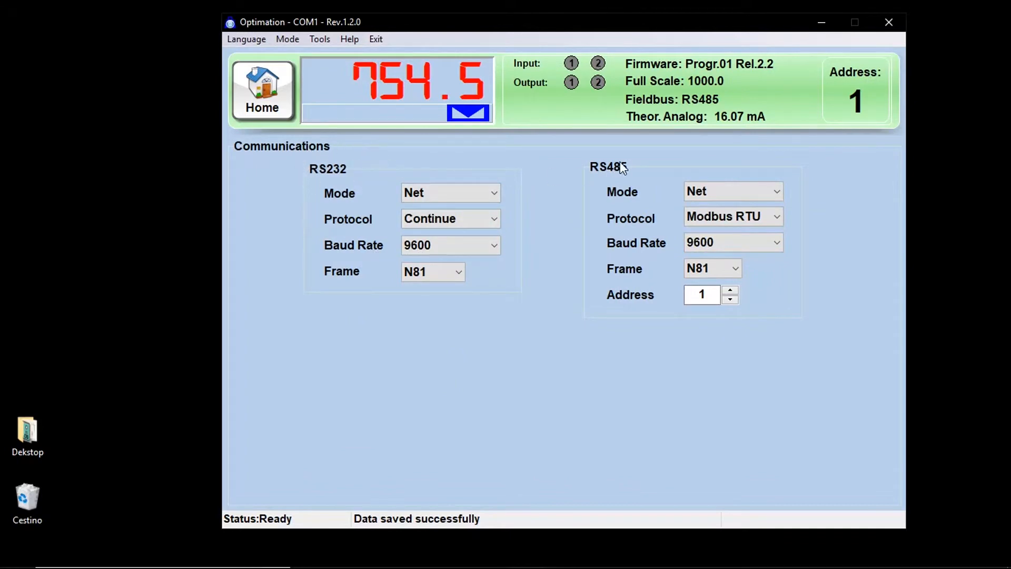
pyautogui.moveTo(549, 169)
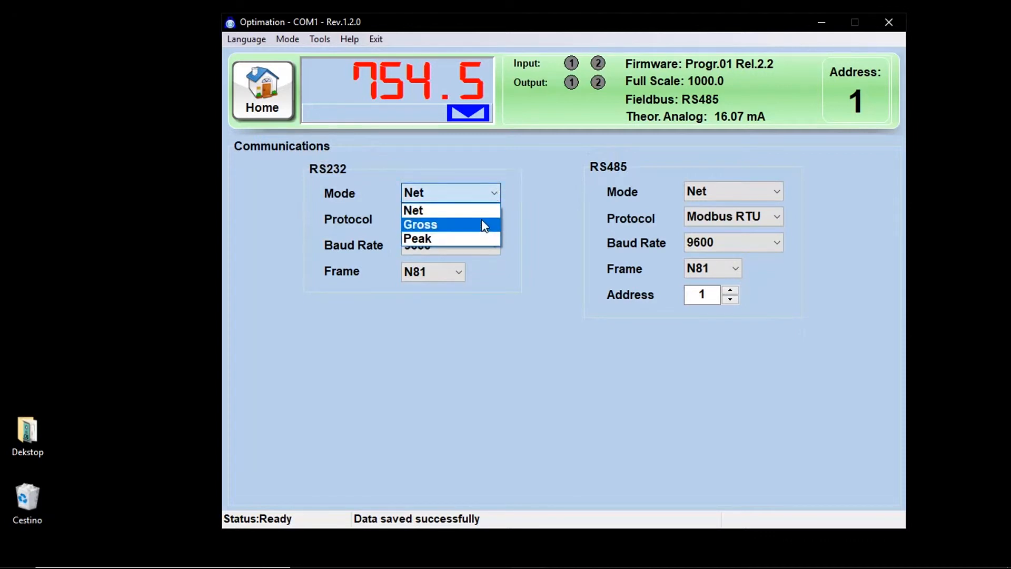
# Keep RS232 mode at Net and proceed to the Analogic output page.
pyautogui.click(412, 209)
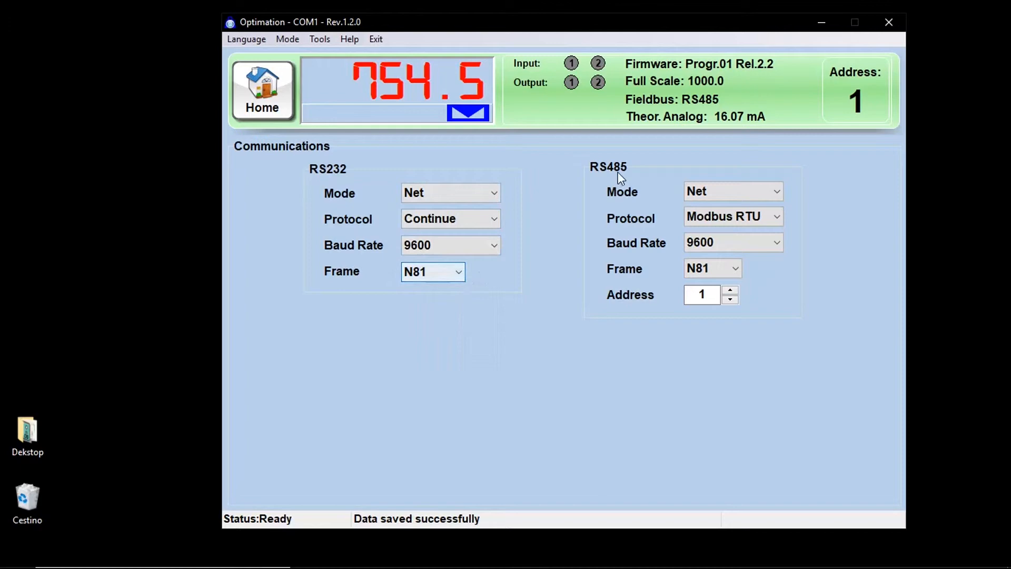
pyautogui.click(661, 89)
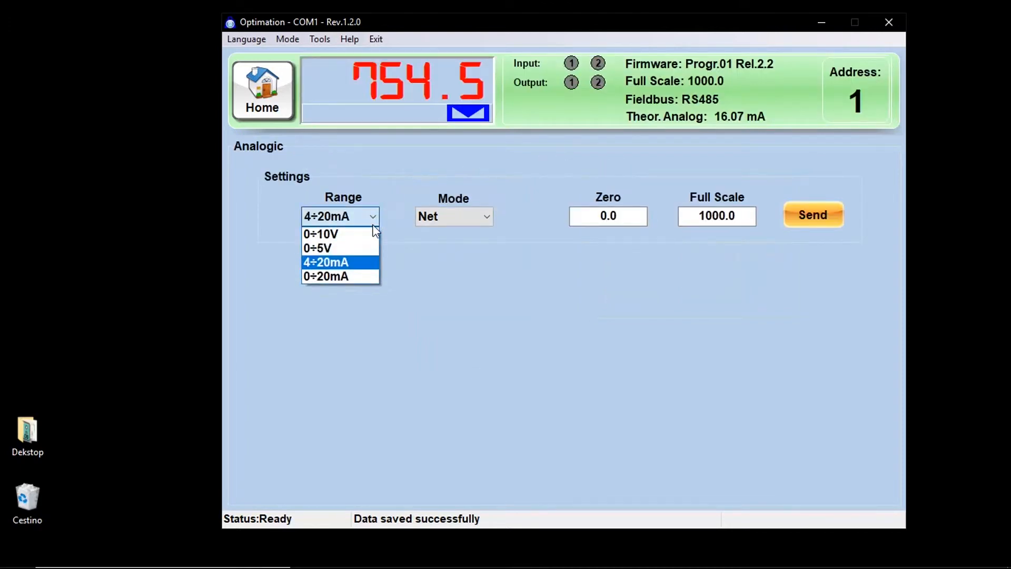
pyautogui.moveTo(363, 277)
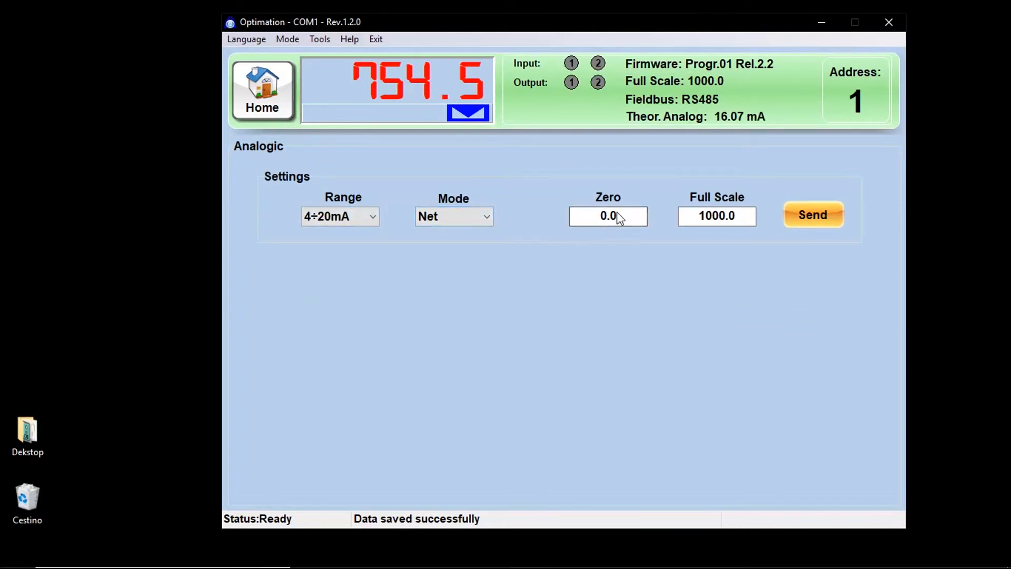
pyautogui.moveTo(661, 192)
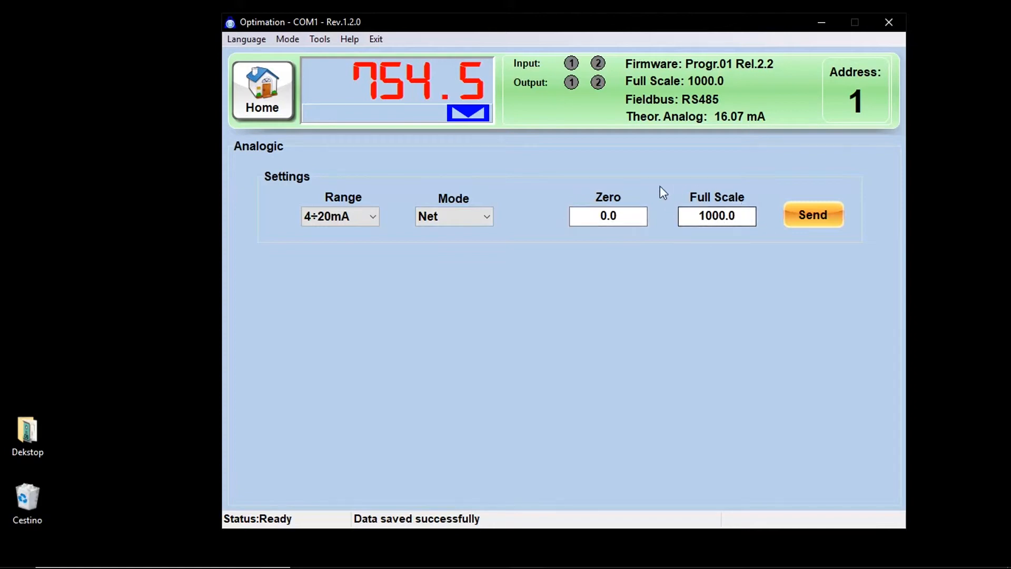
pyautogui.moveTo(322, 498)
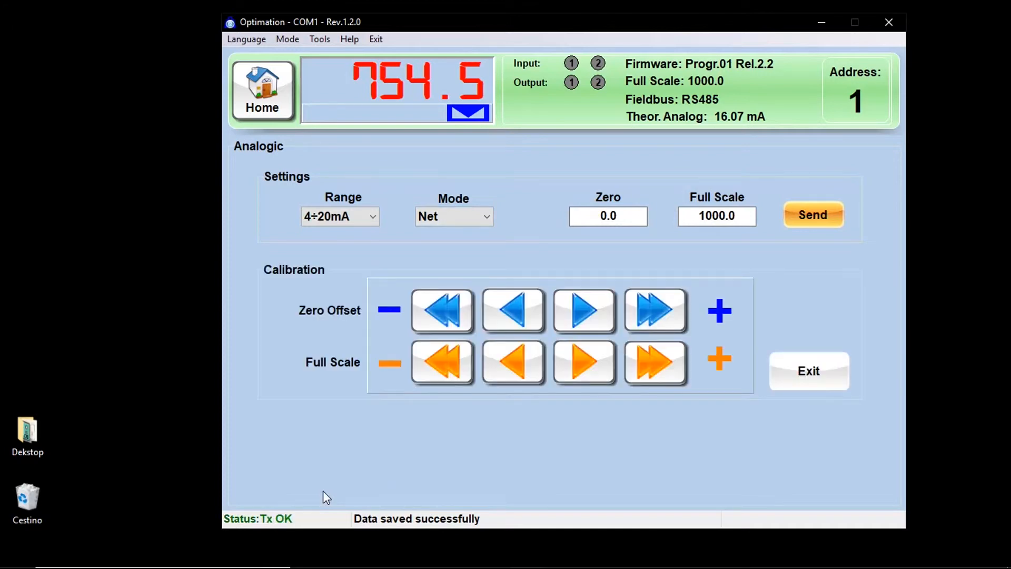
pyautogui.moveTo(270, 256)
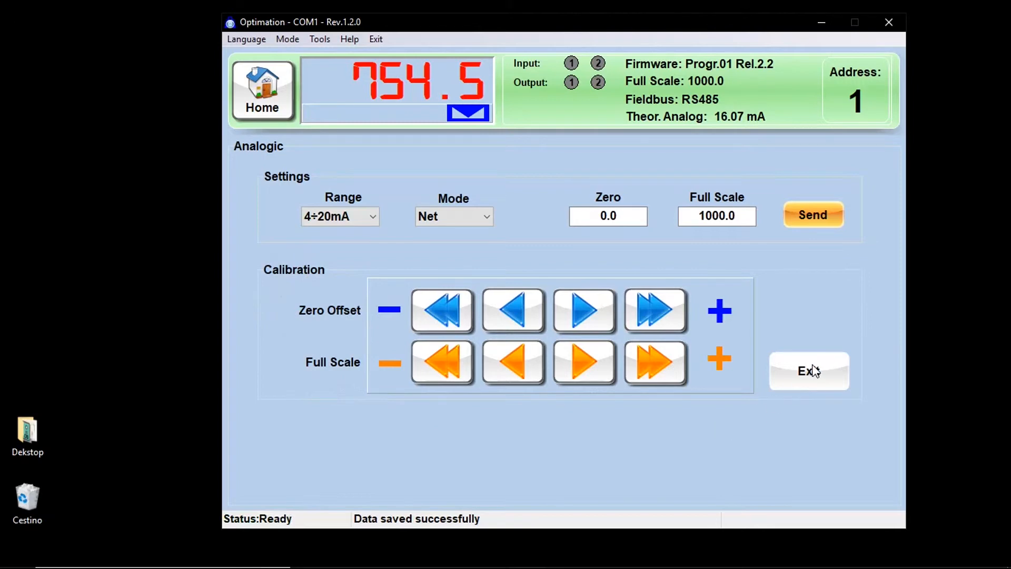
# Exit the analog output calibration with 4÷20mA, Net, zero 0.0 and full scale 1000.0 kept.
pyautogui.click(809, 371)
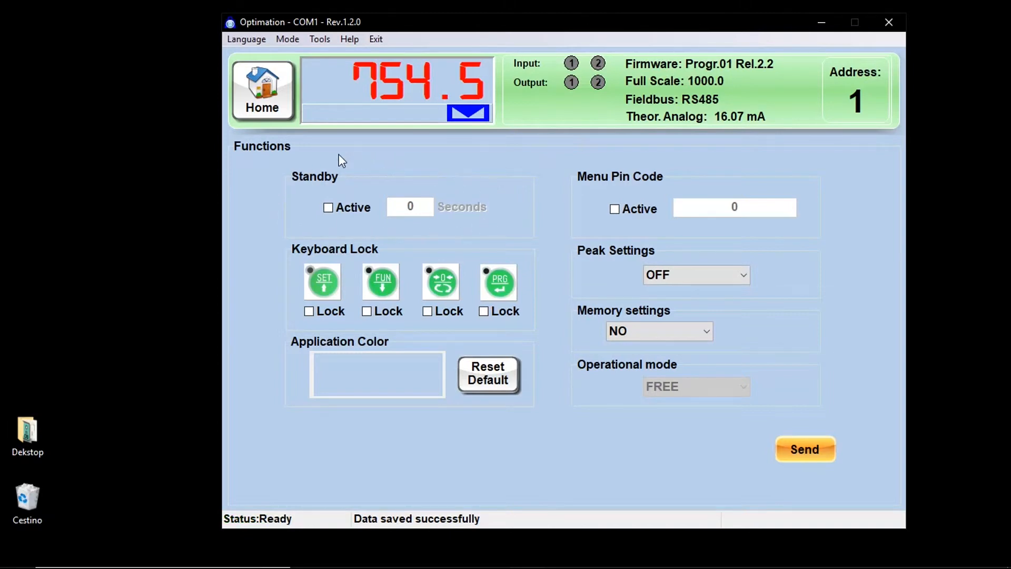
pyautogui.moveTo(382, 319)
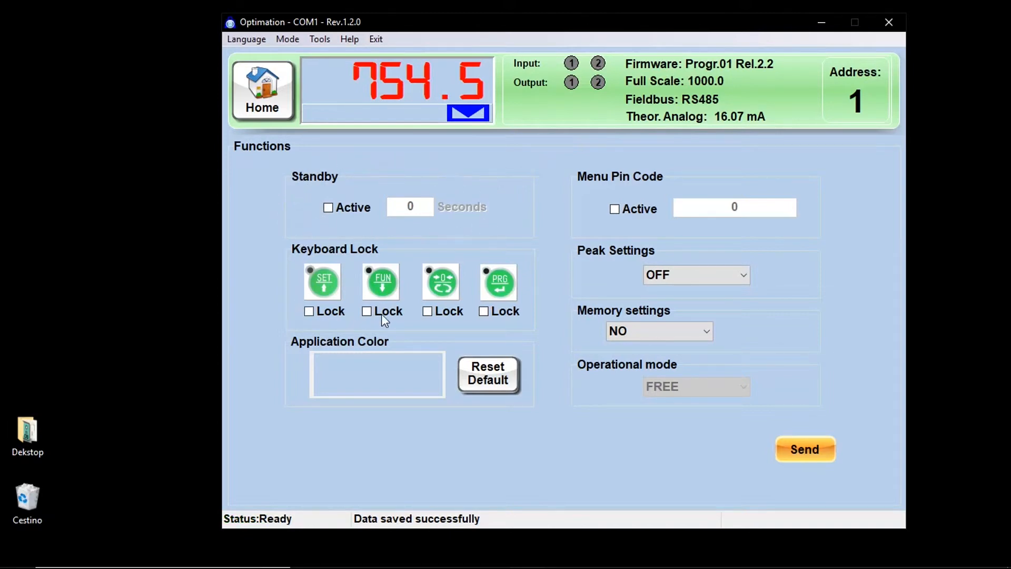
# Toggle the FUN-key keyboard lock and leave the Functions options inactive.
pyautogui.click(309, 310)
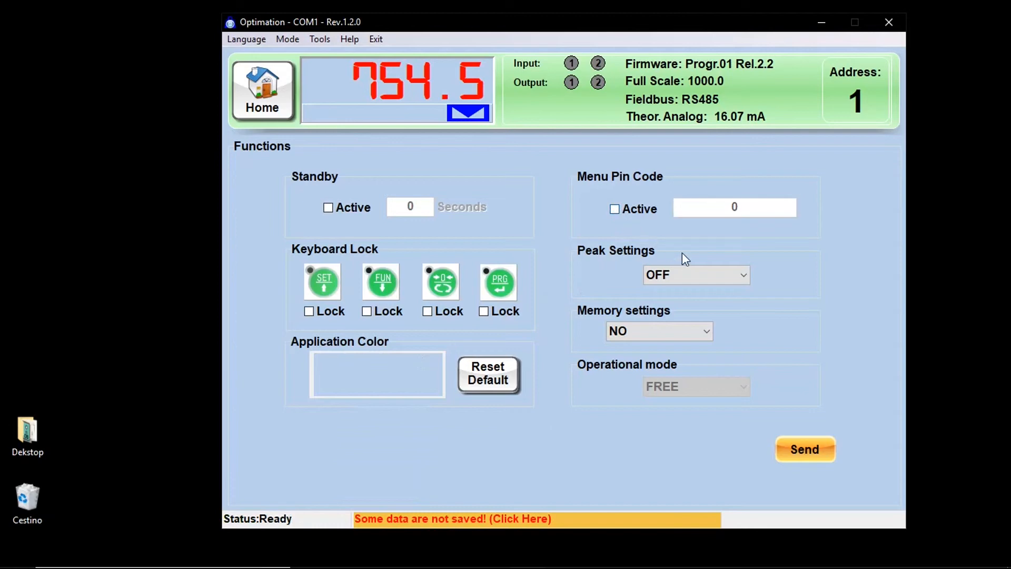
pyautogui.click(695, 275)
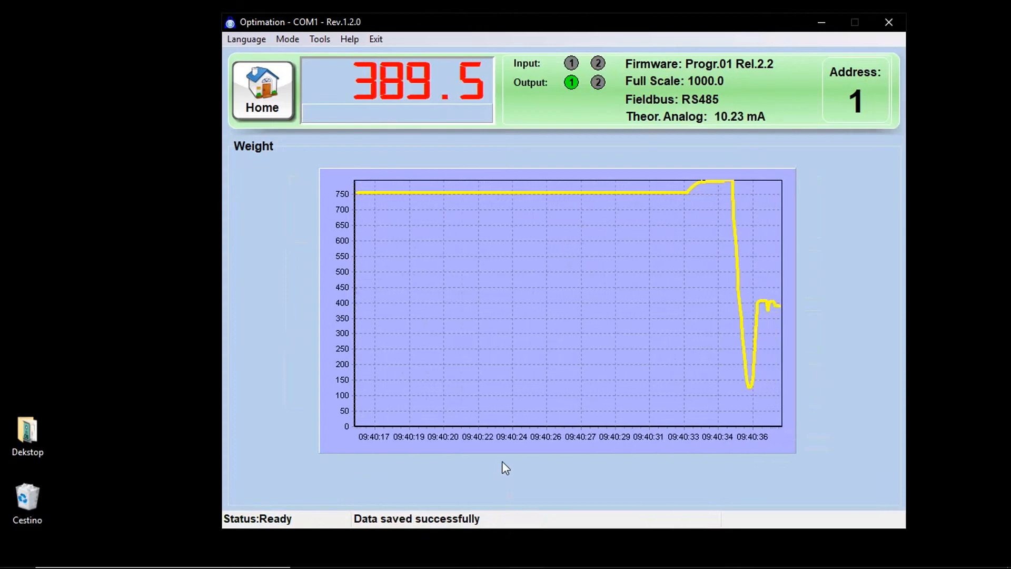
# Leave the live Weight graph for the Backup / Restore page.
pyautogui.click(862, 89)
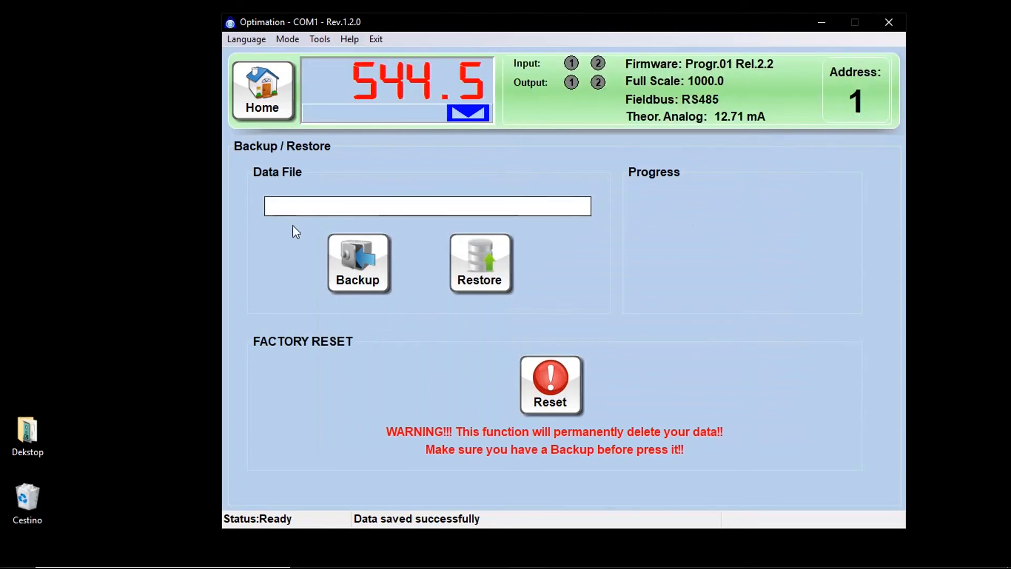
pyautogui.moveTo(287, 246)
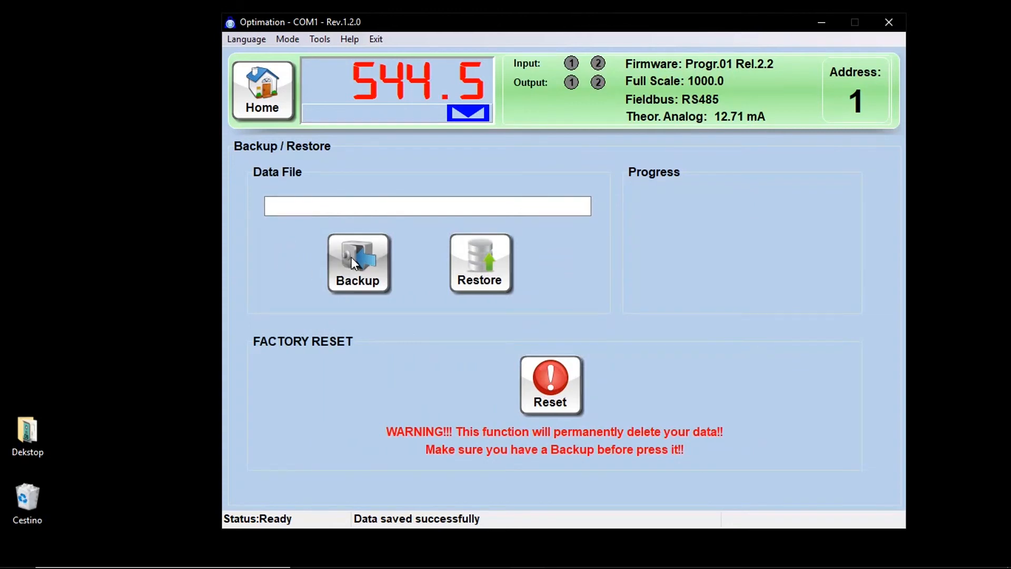
# Back up the indicator's settings as test.mem on the Desktop and confirm with YES.
pyautogui.click(357, 263)
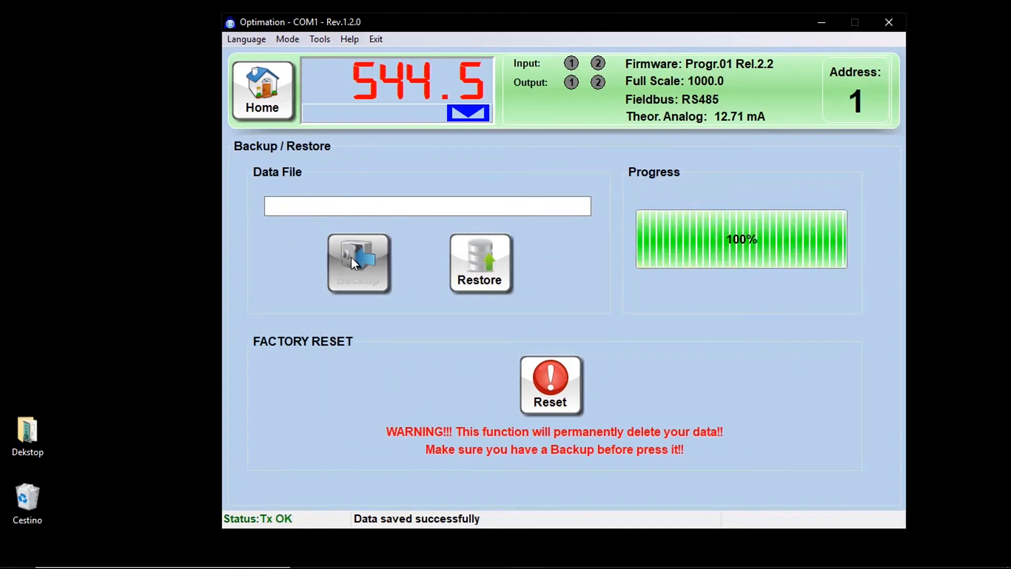
pyautogui.click(358, 263)
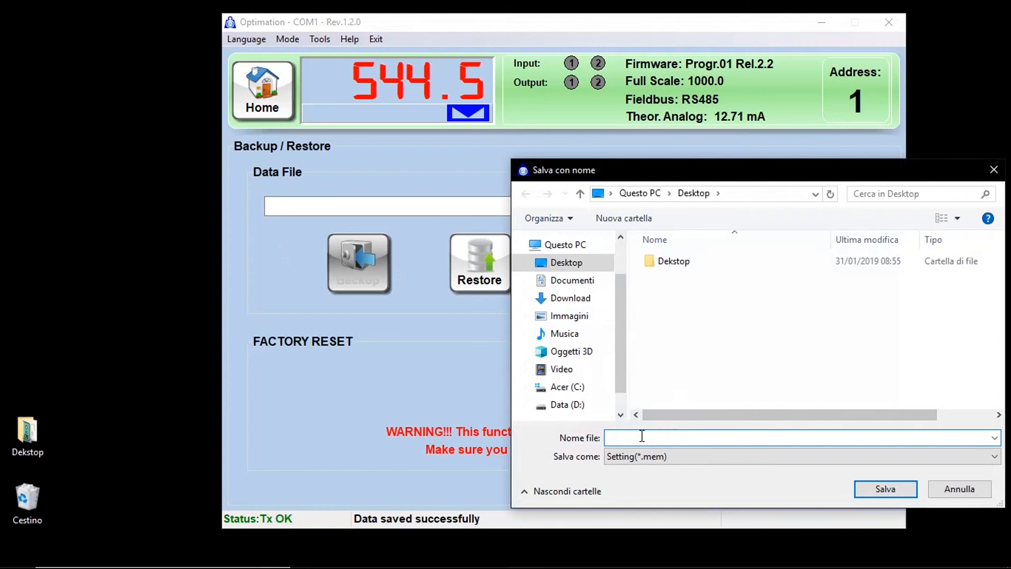
pyautogui.write('test')
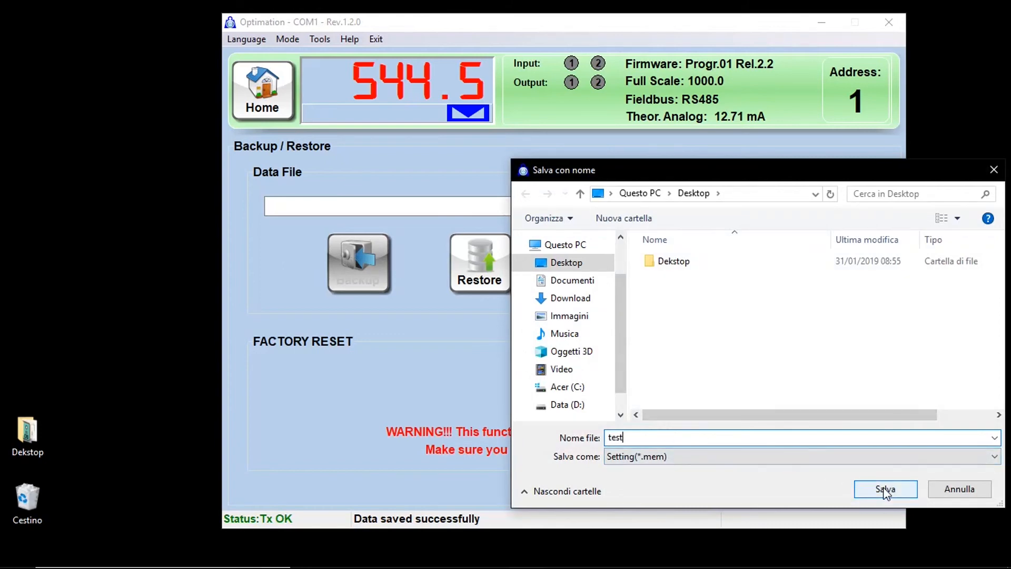
pyautogui.click(885, 489)
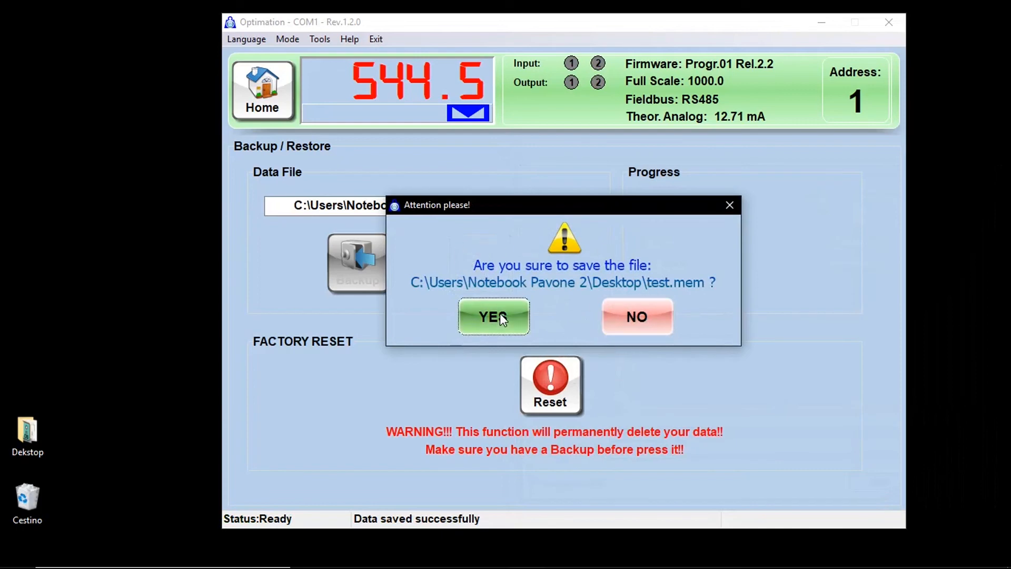
pyautogui.click(493, 317)
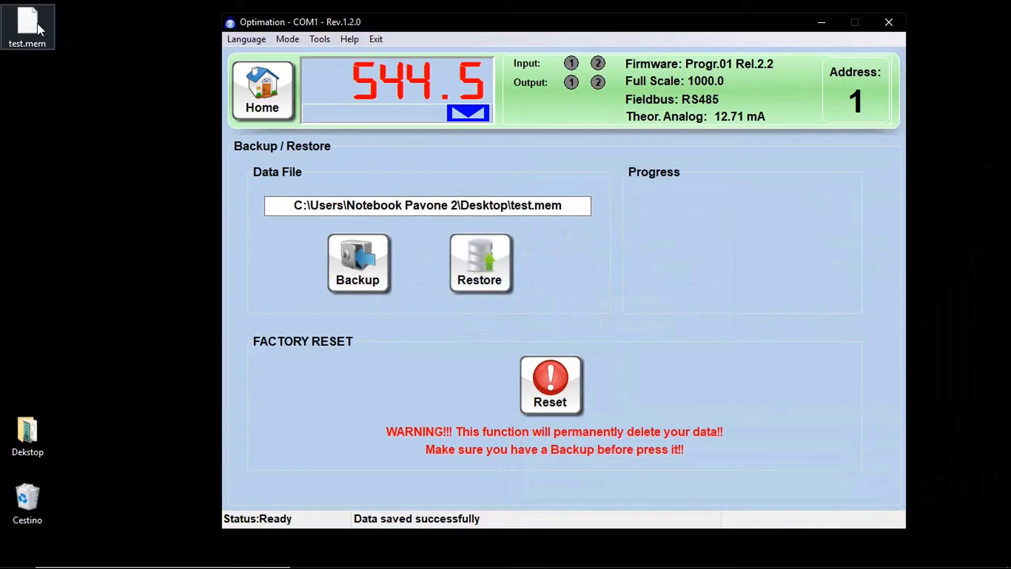
# Drag the test.mem icon from the corner into open desktop space.
pyautogui.moveTo(27, 22); pyautogui.dragTo(138, 162)
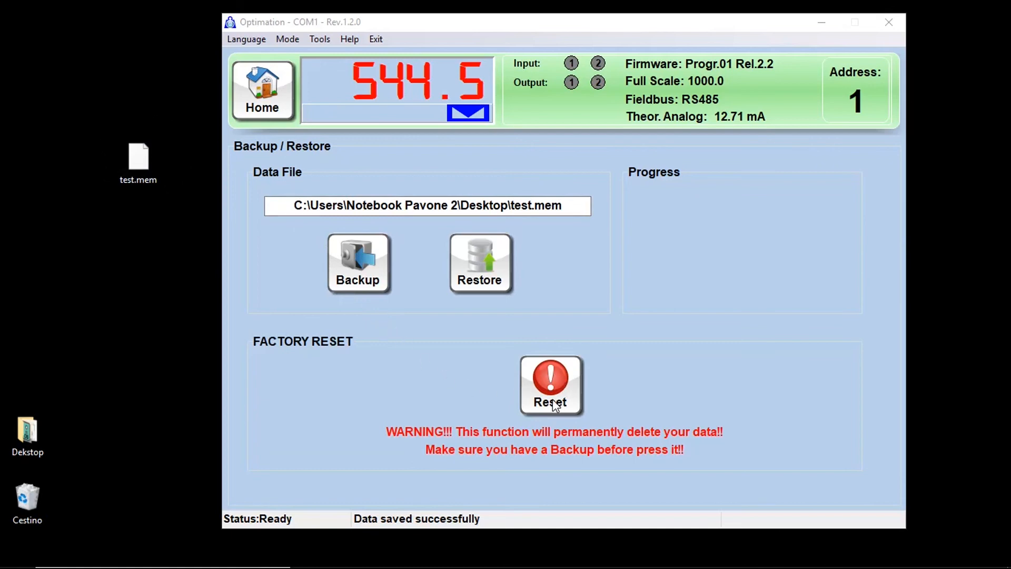
pyautogui.moveTo(517, 386)
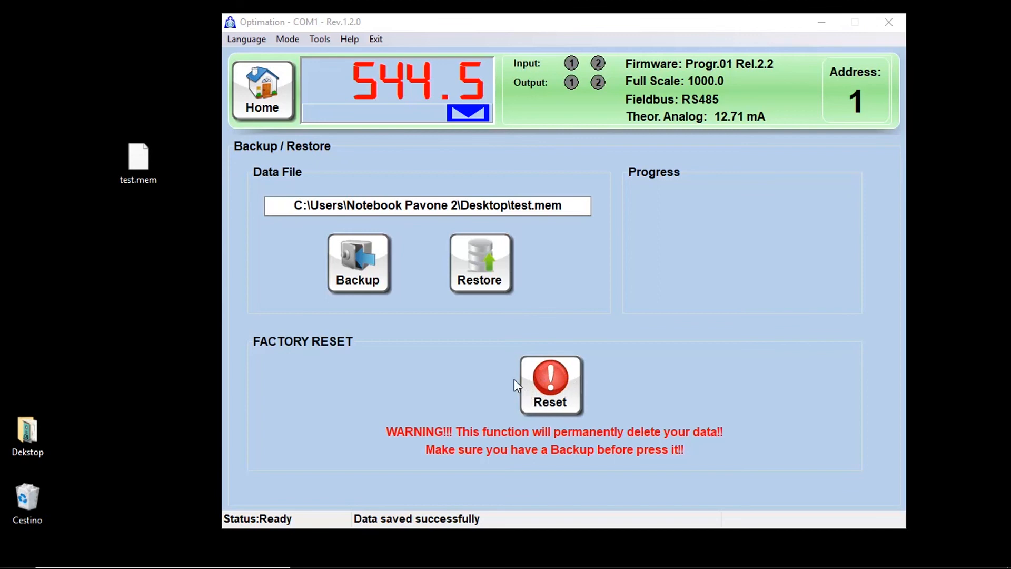
pyautogui.moveTo(507, 379)
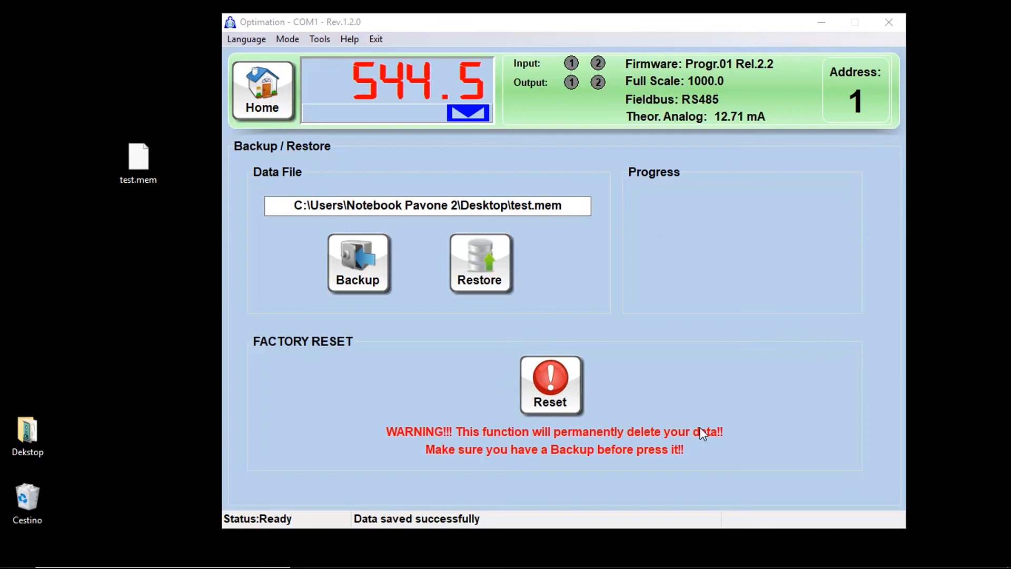
pyautogui.moveTo(670, 442)
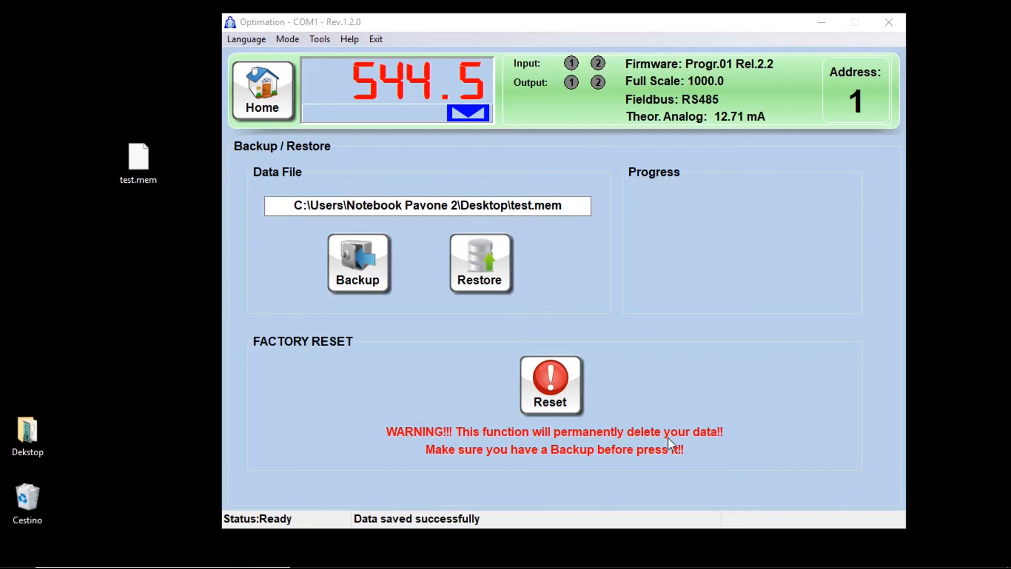